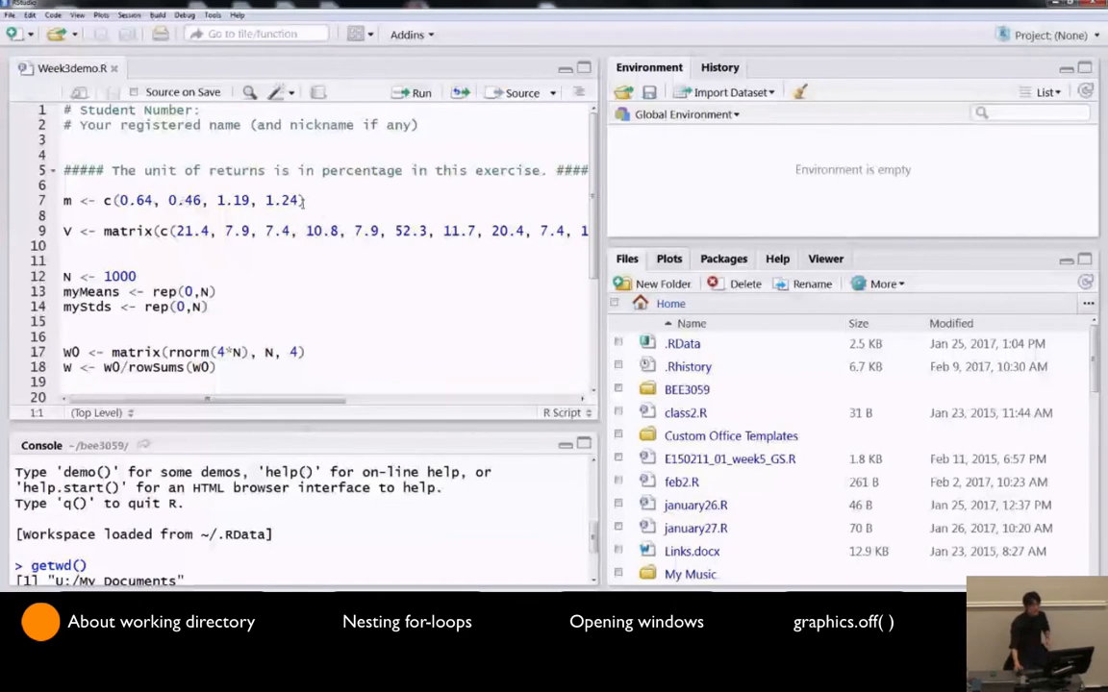
# Go to the line assigning N in Week3demo.R and scroll down the script
pyautogui.click(138, 276)
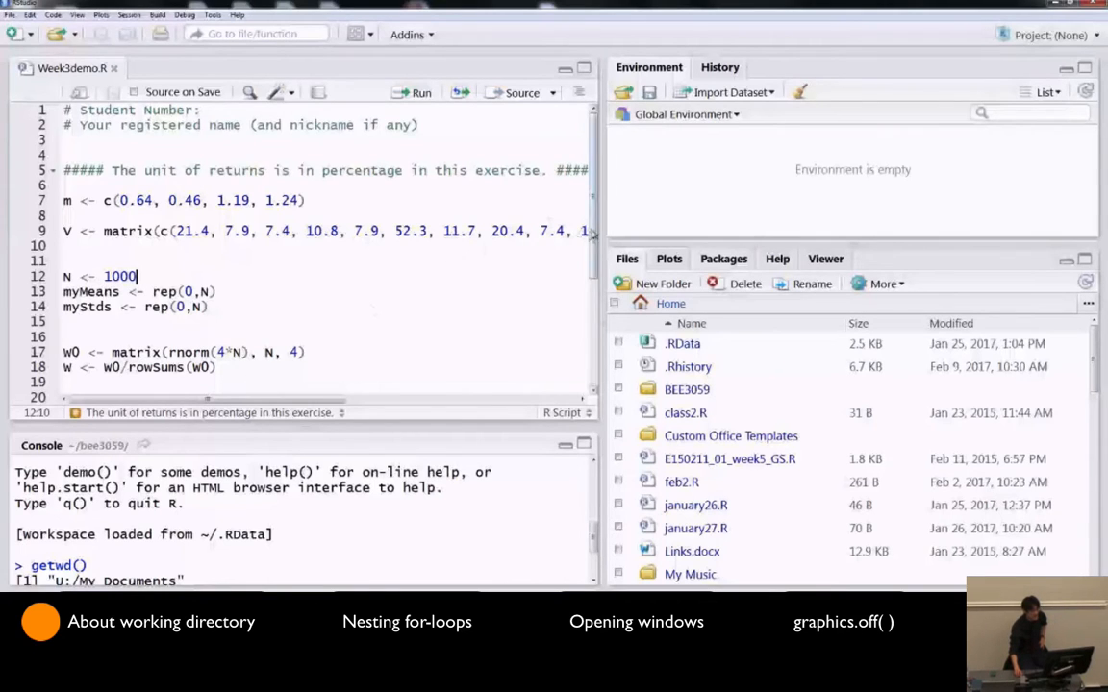
pyautogui.scroll(-3)
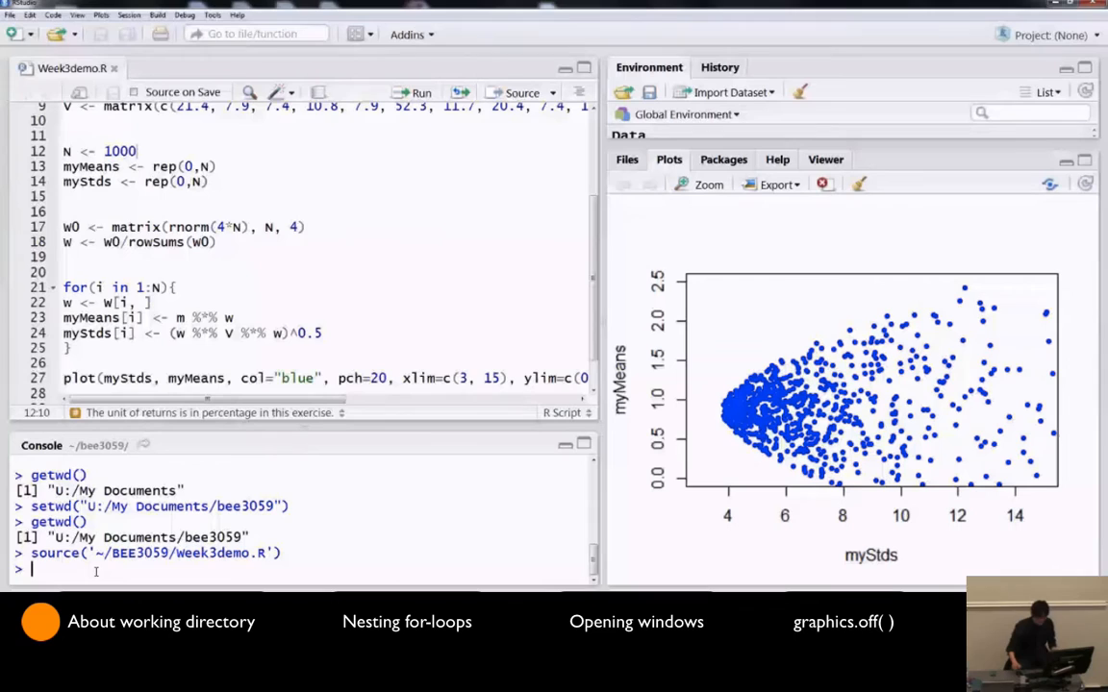
pyautogui.write('sourc')
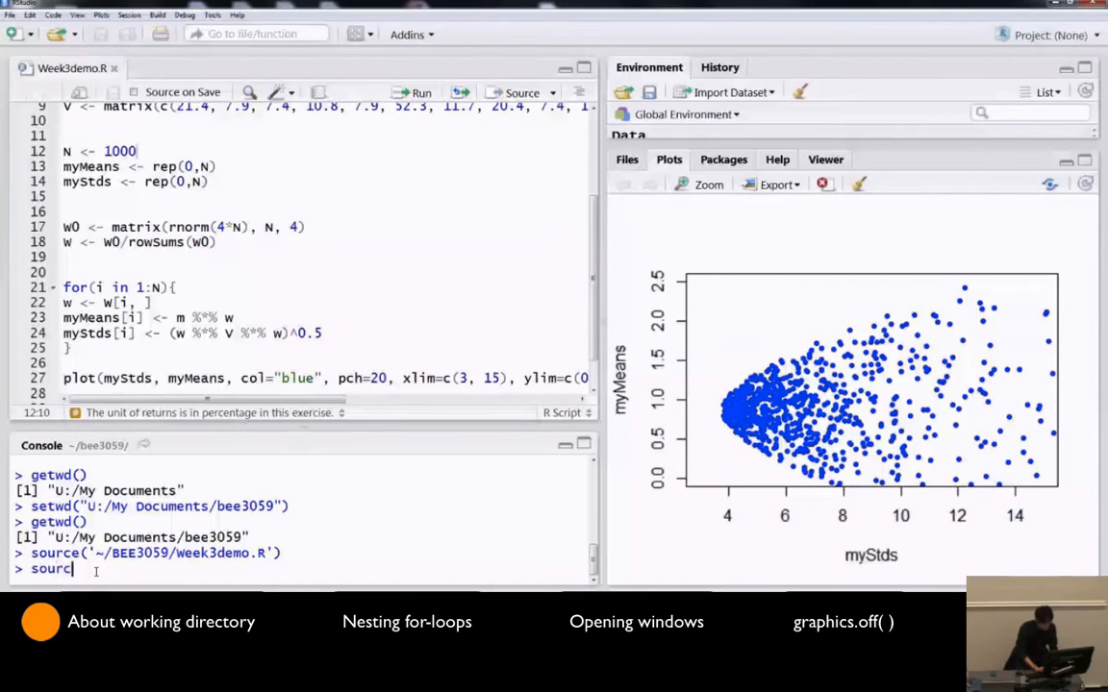
pyautogui.write('(')
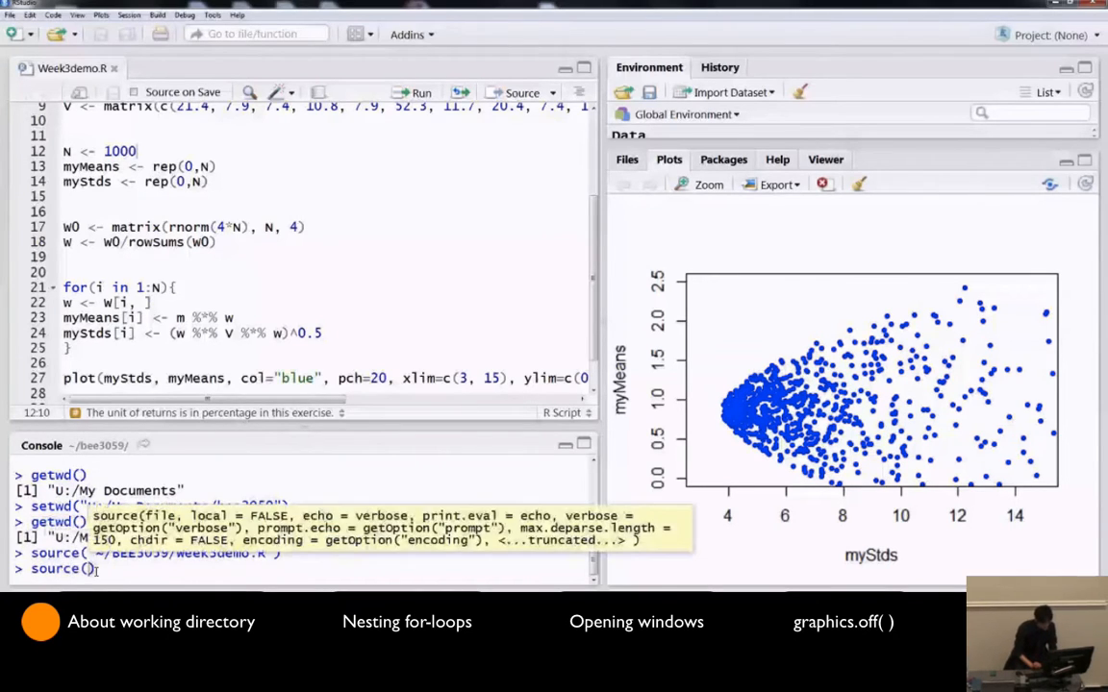
pyautogui.write('""')
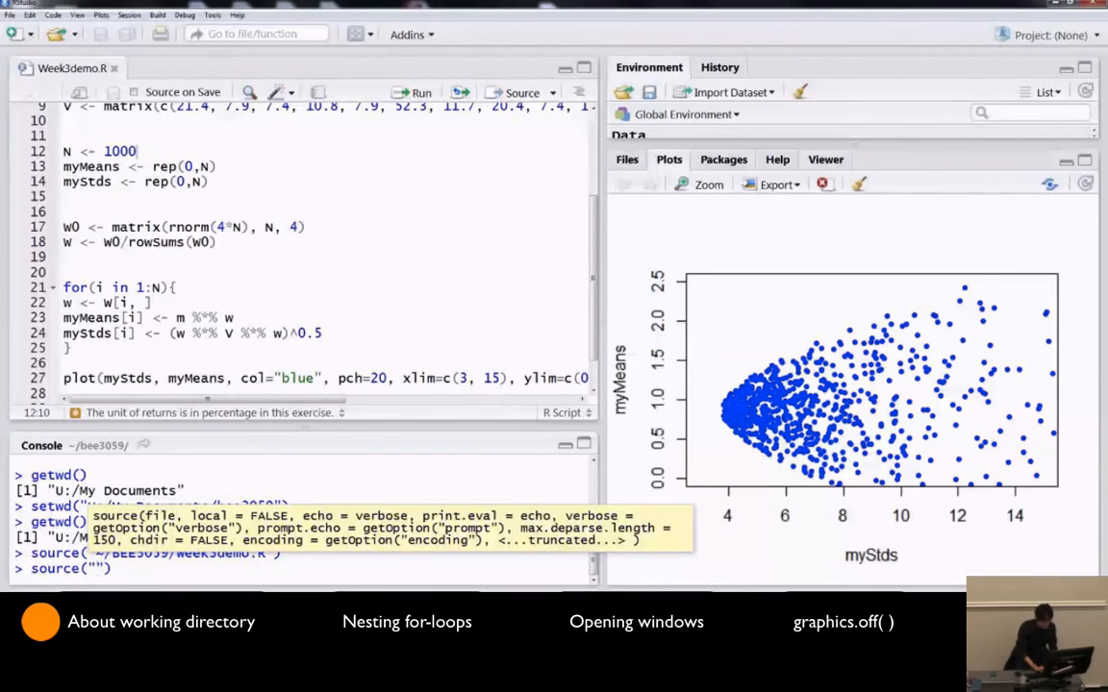
pyautogui.write('w')
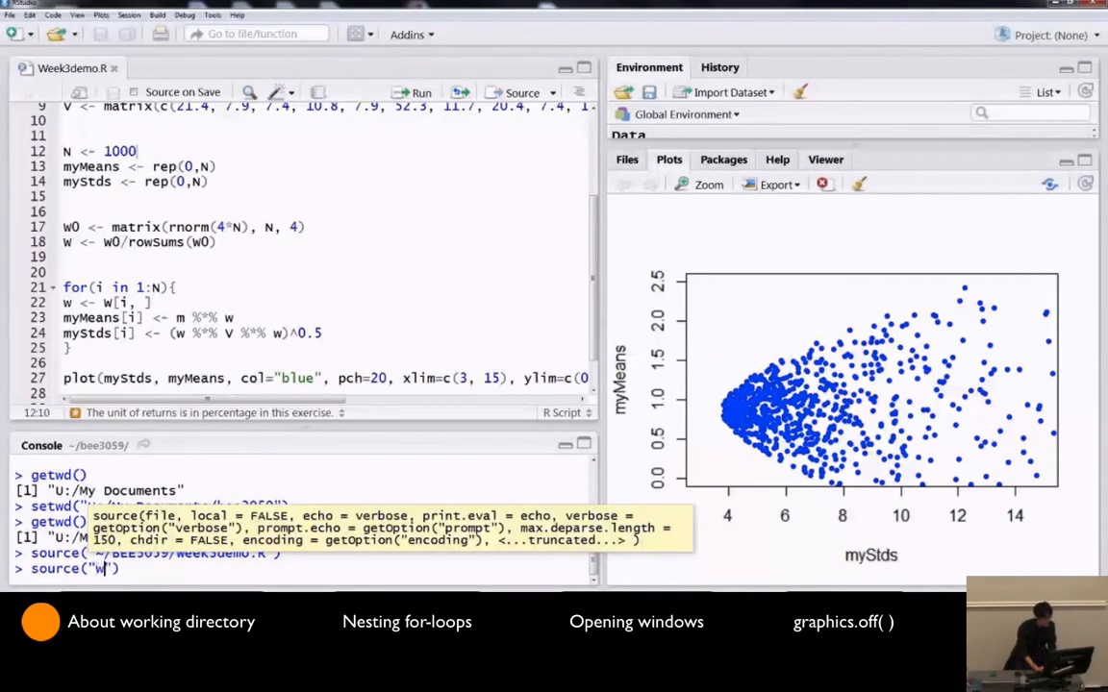
pyautogui.write('eek3')
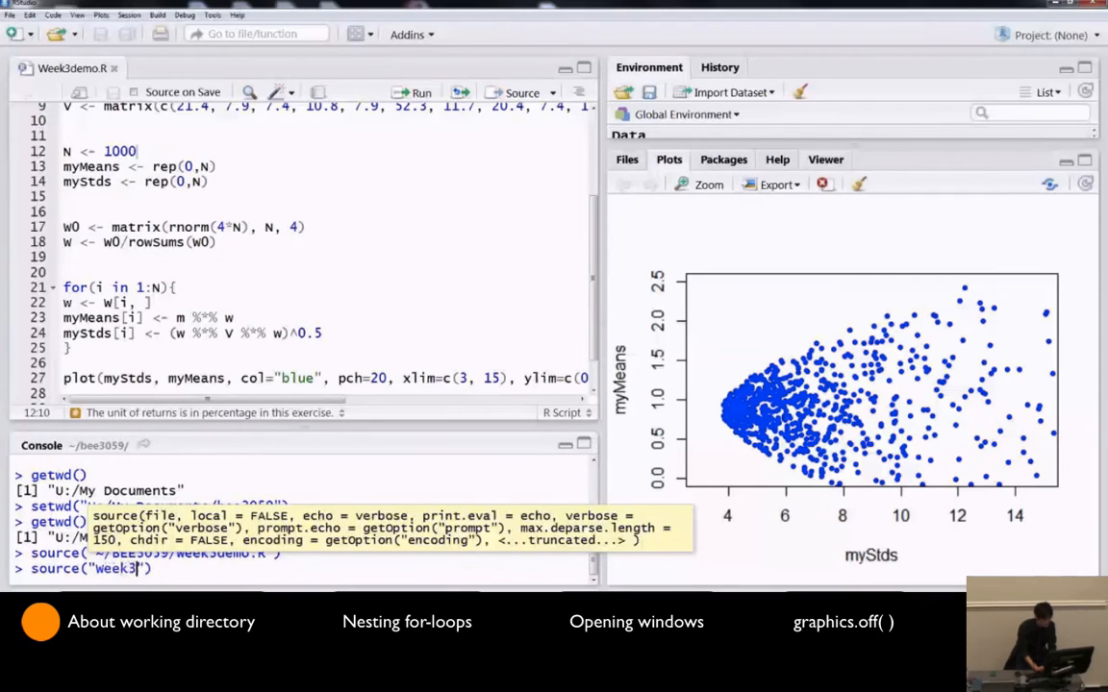
pyautogui.write('demo.R')
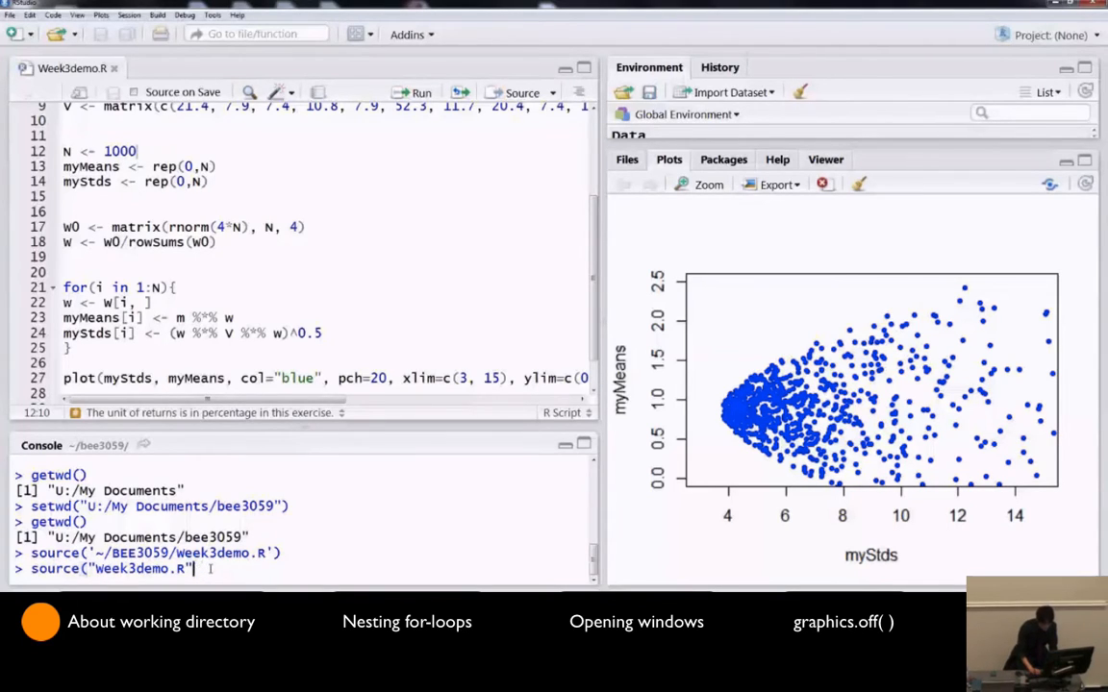
pyautogui.press('Return')
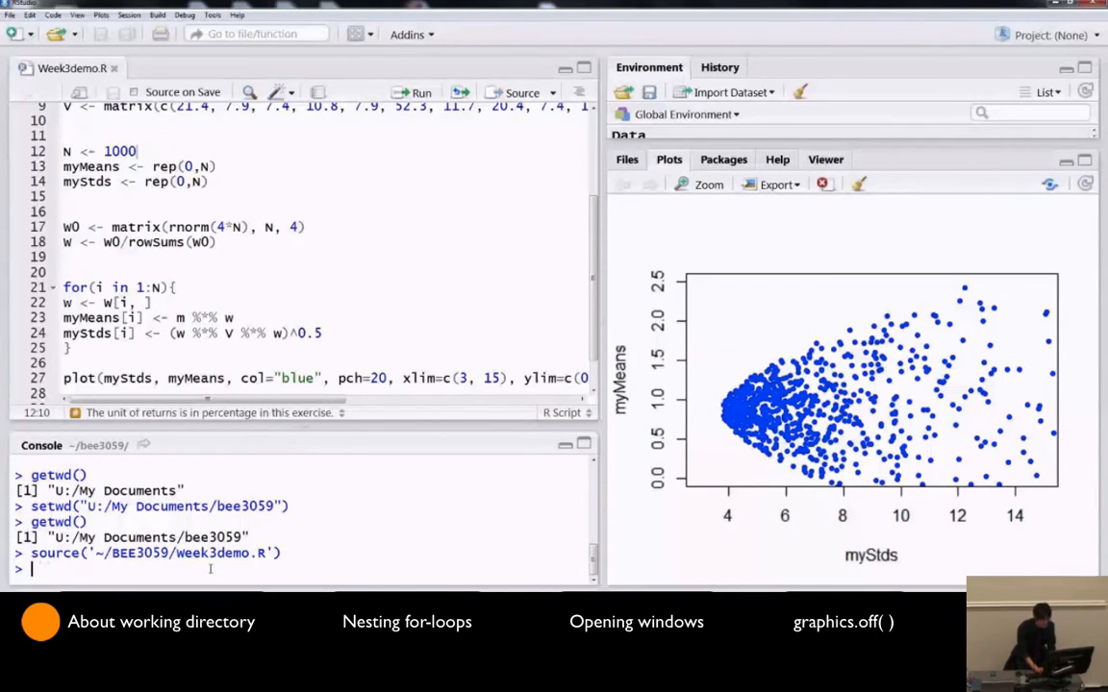
pyautogui.write('getwd(')
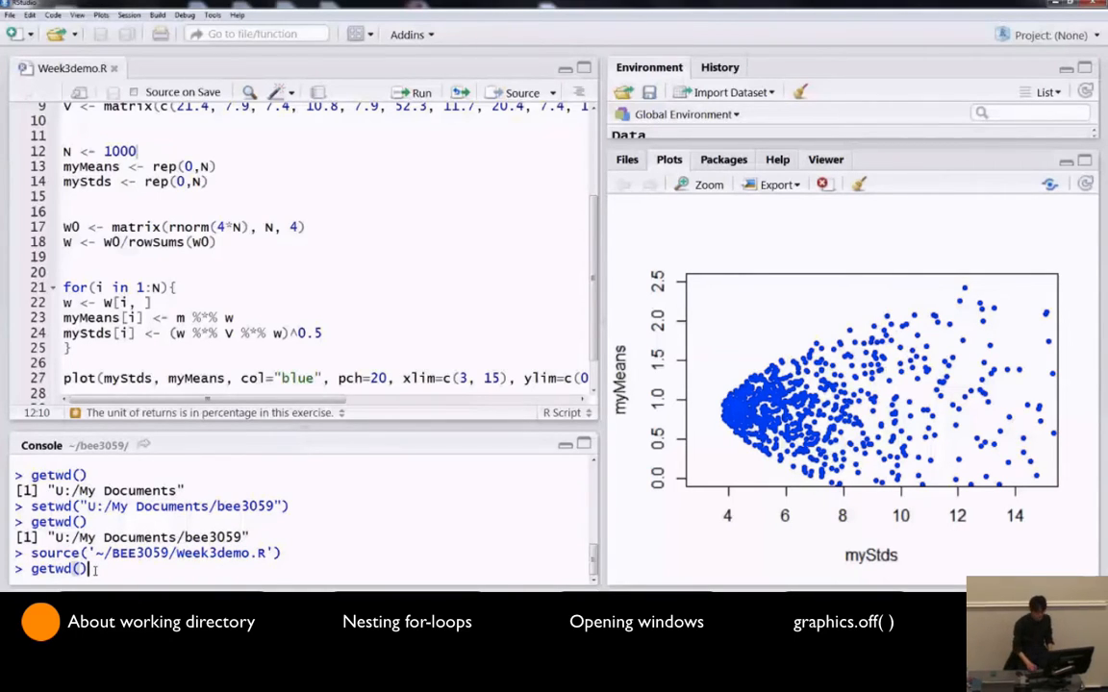
# Check the working directory, set it to U:/My Documents/bee3059, and source week3demo.R
pyautogui.press('Return')
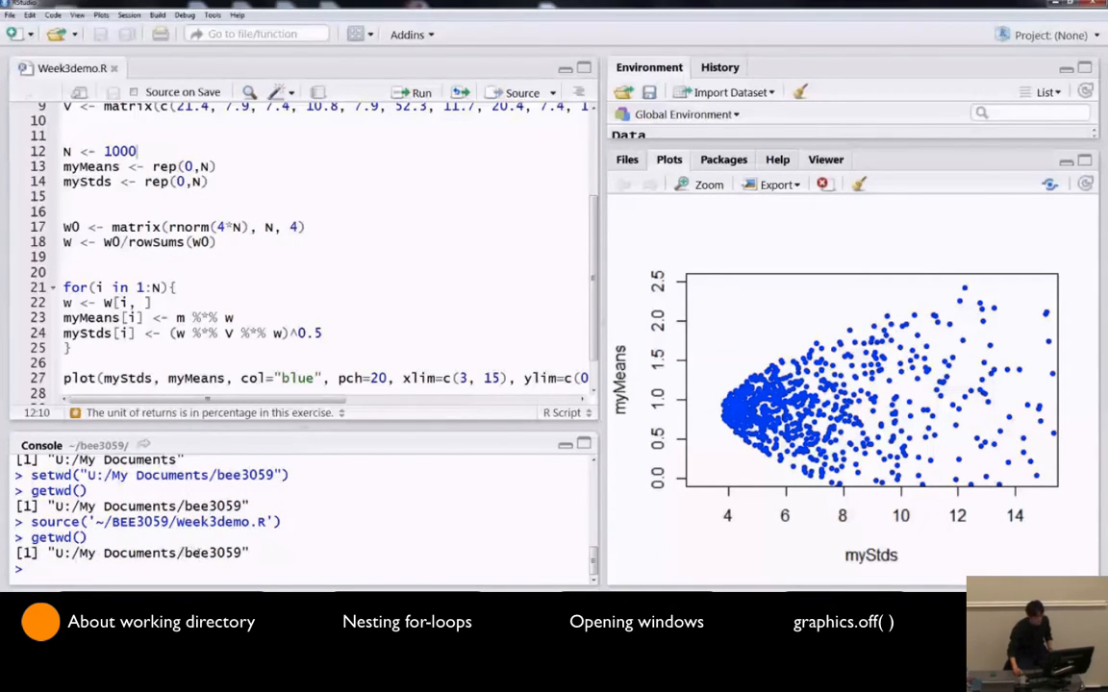
pyautogui.write('getwd()')
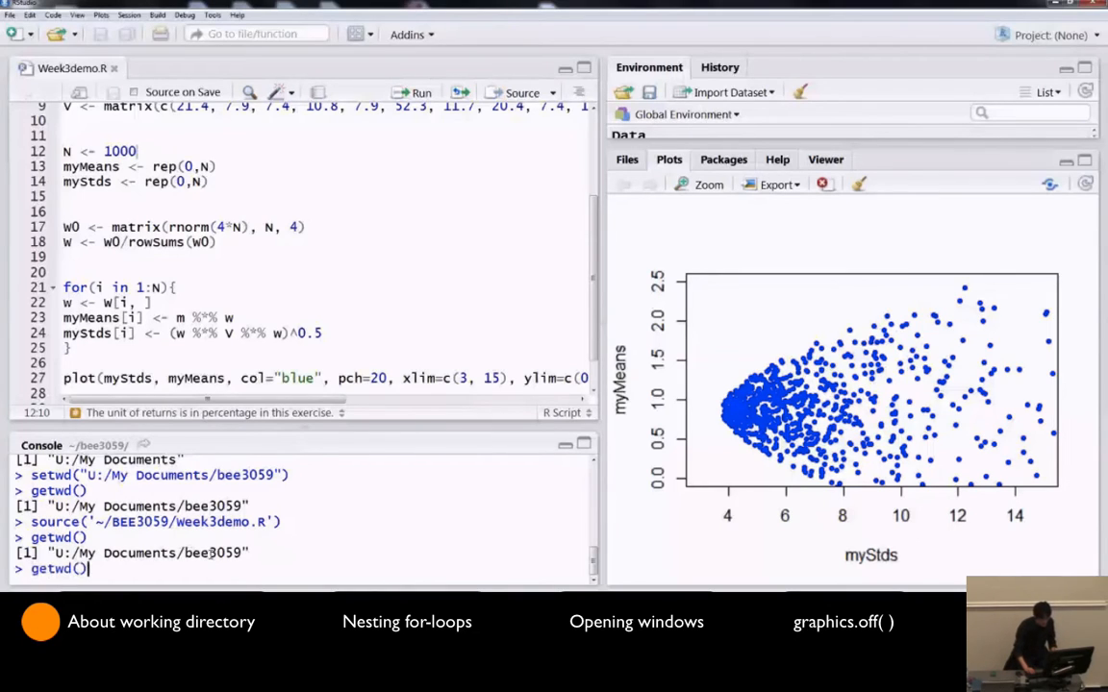
pyautogui.write('setwd("U:/My Documents/bee3059")')
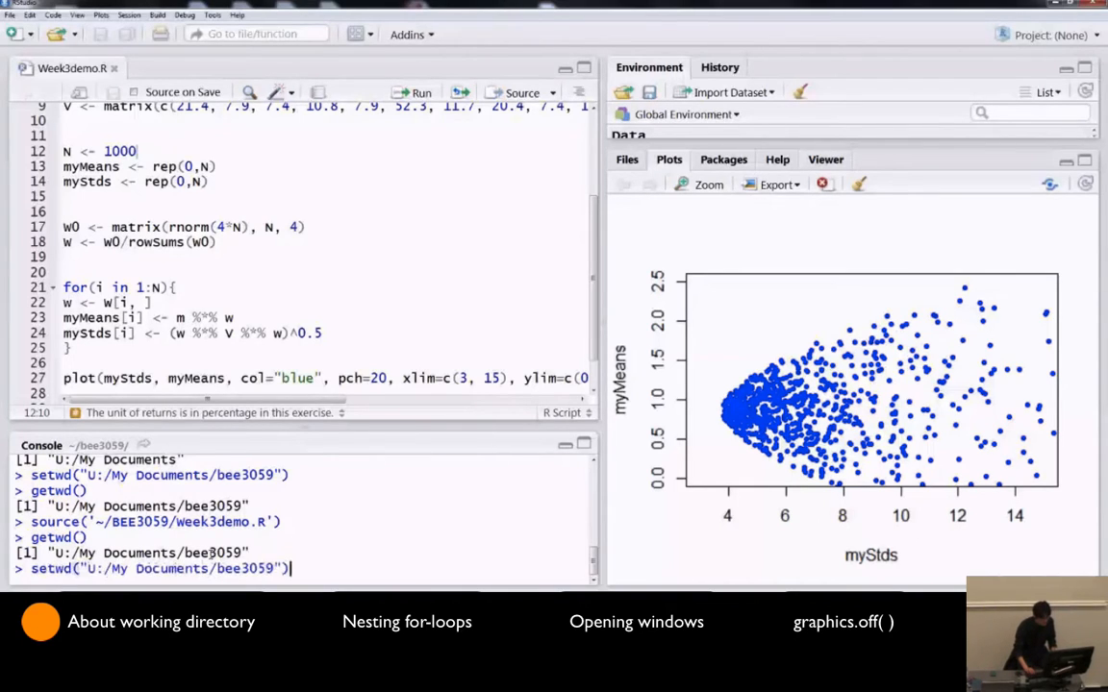
pyautogui.write("source('~/BEE3059/week3demo.R')")
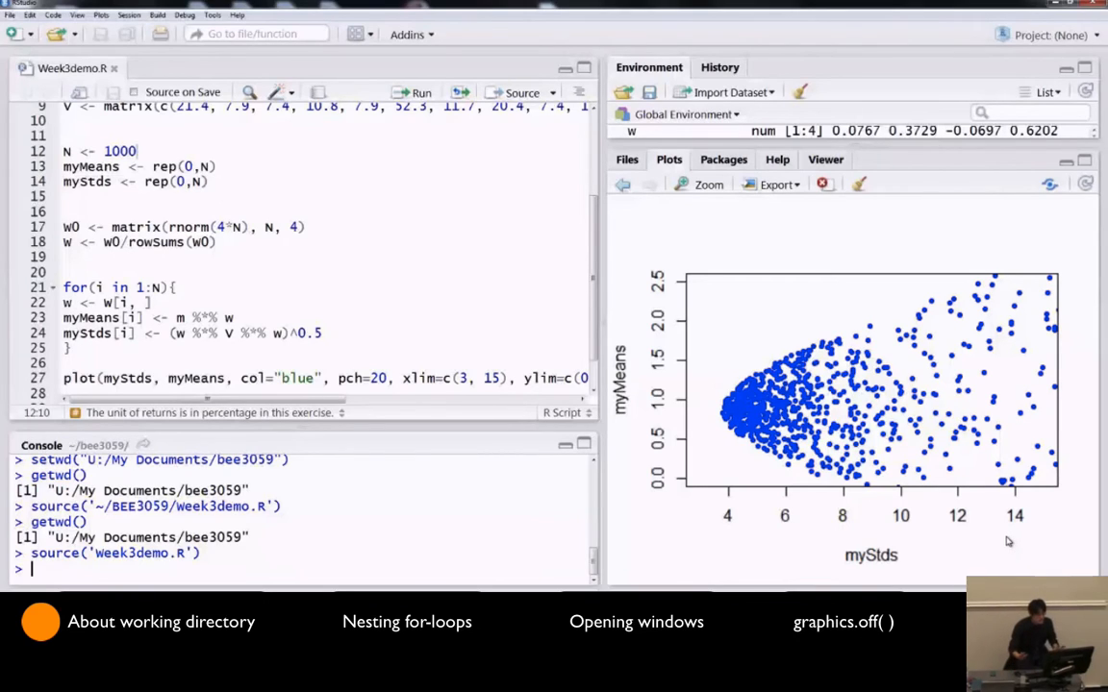
pyautogui.moveTo(1090, 380)
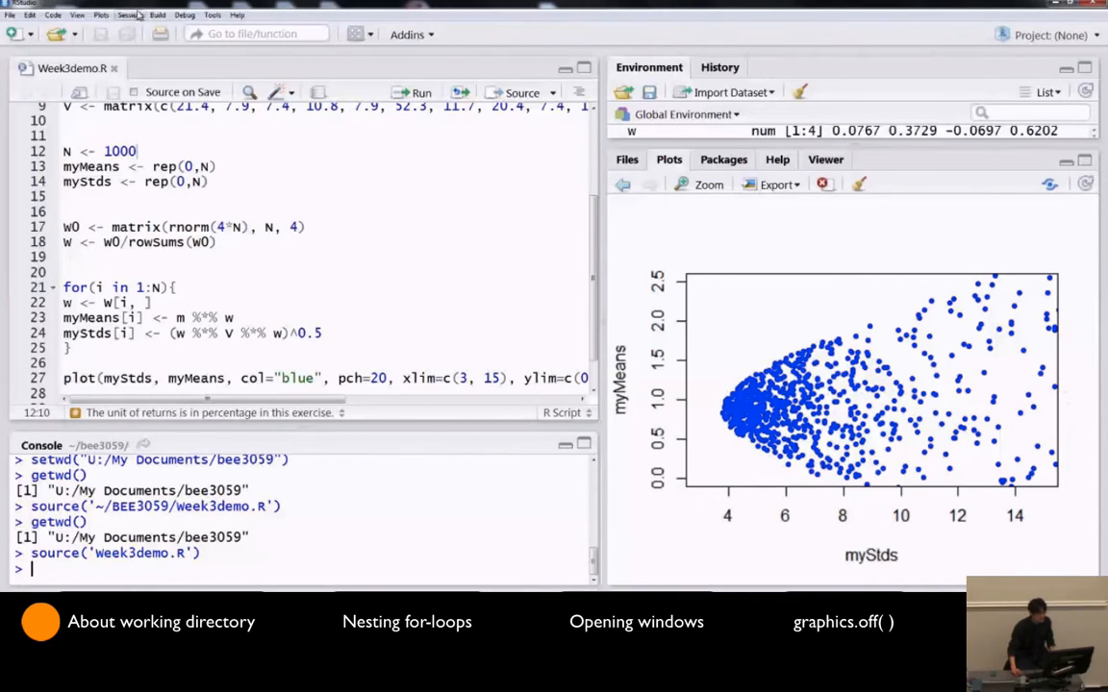
# Start typing a new setwd("") call in the Console
pyautogui.click(129, 15)
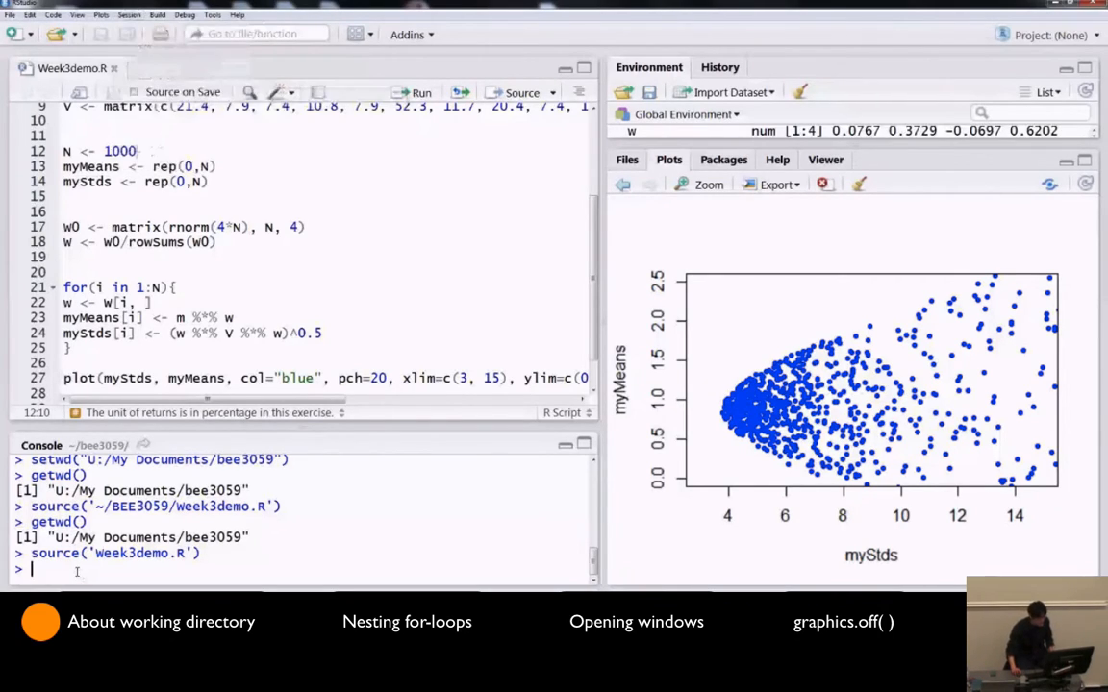
pyautogui.write('setwd(')
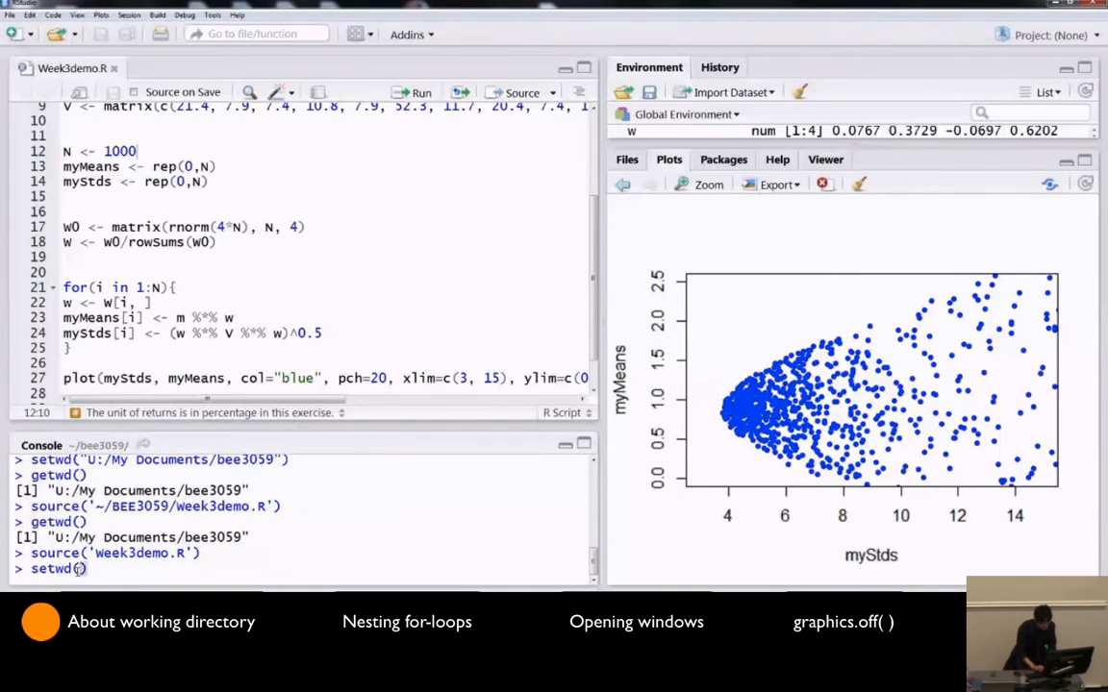
pyautogui.write('"')
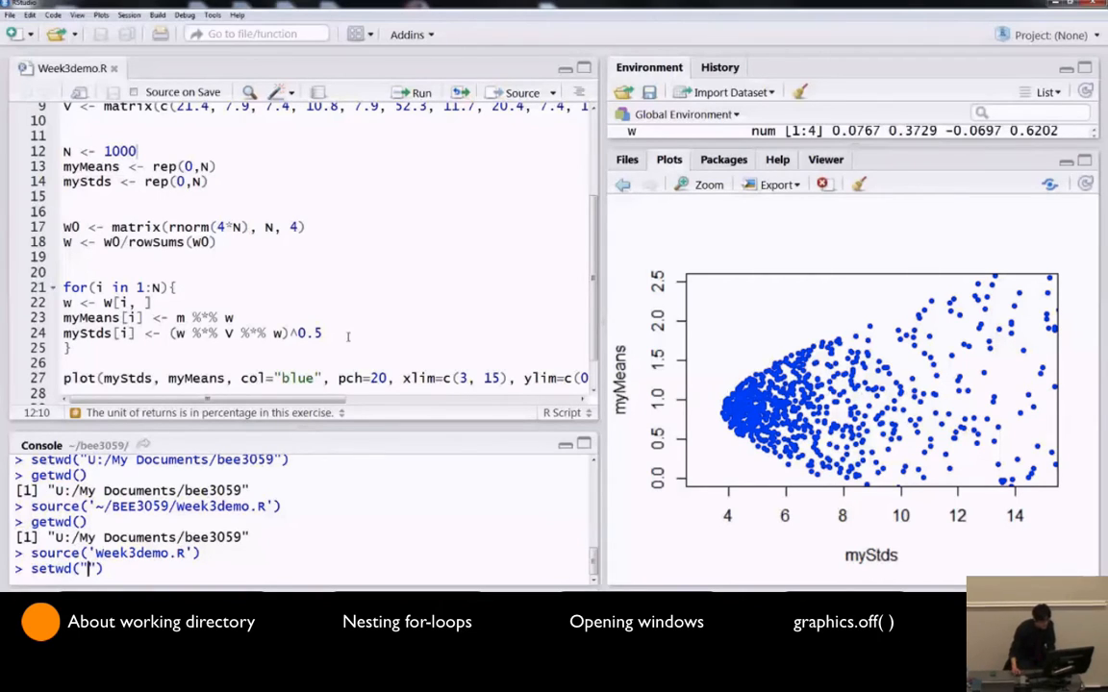
pyautogui.moveTo(96, 479)
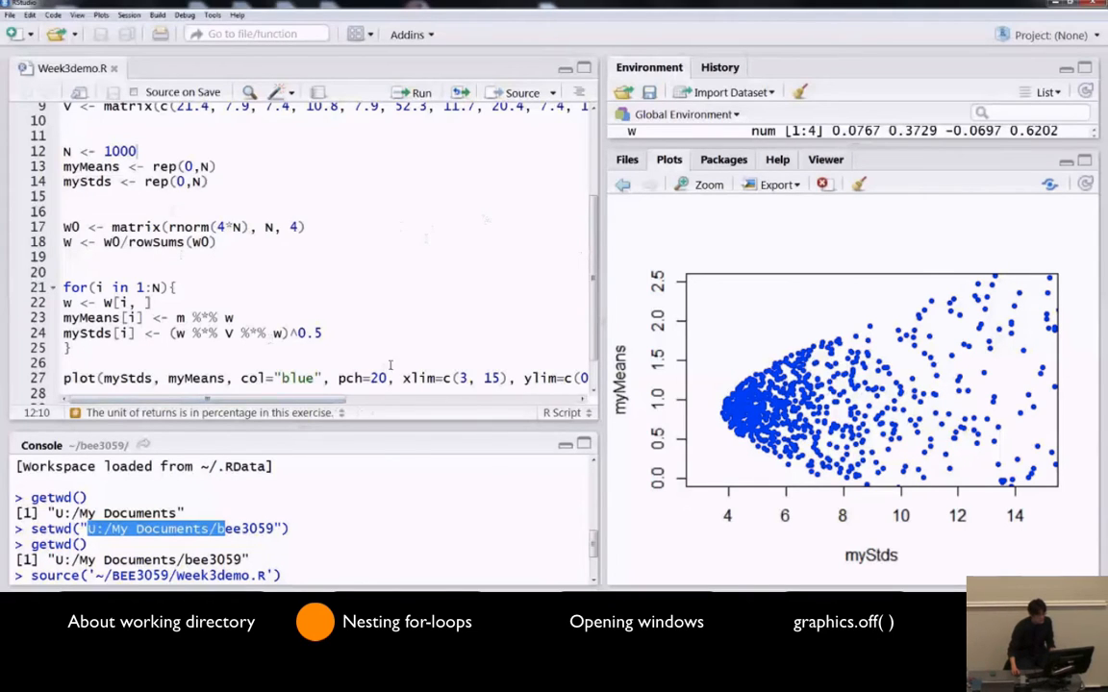
# Change N from 1000 to 10000 and add blank lines above the N assignment
pyautogui.scroll(3)
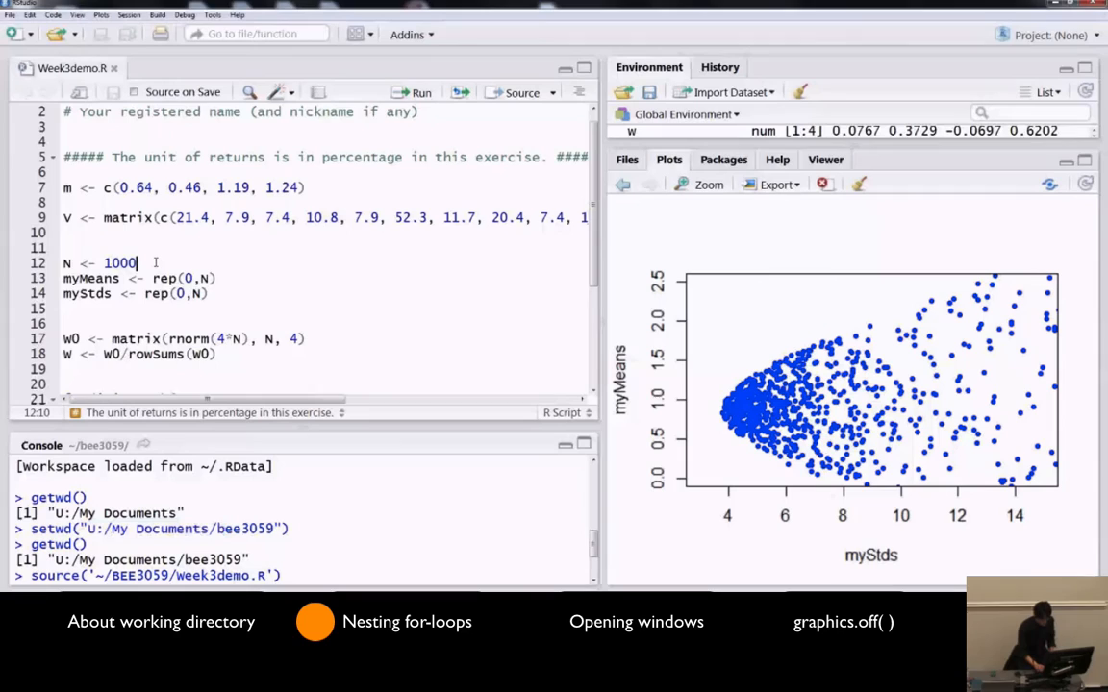
pyautogui.write('0')
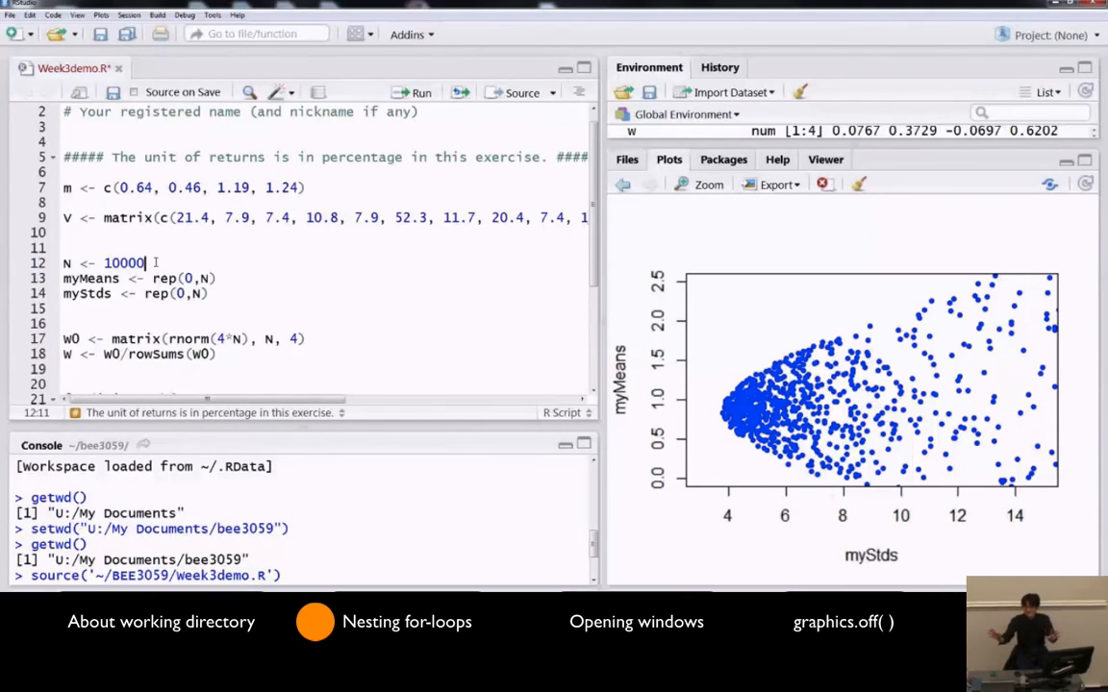
pyautogui.moveTo(240, 370)
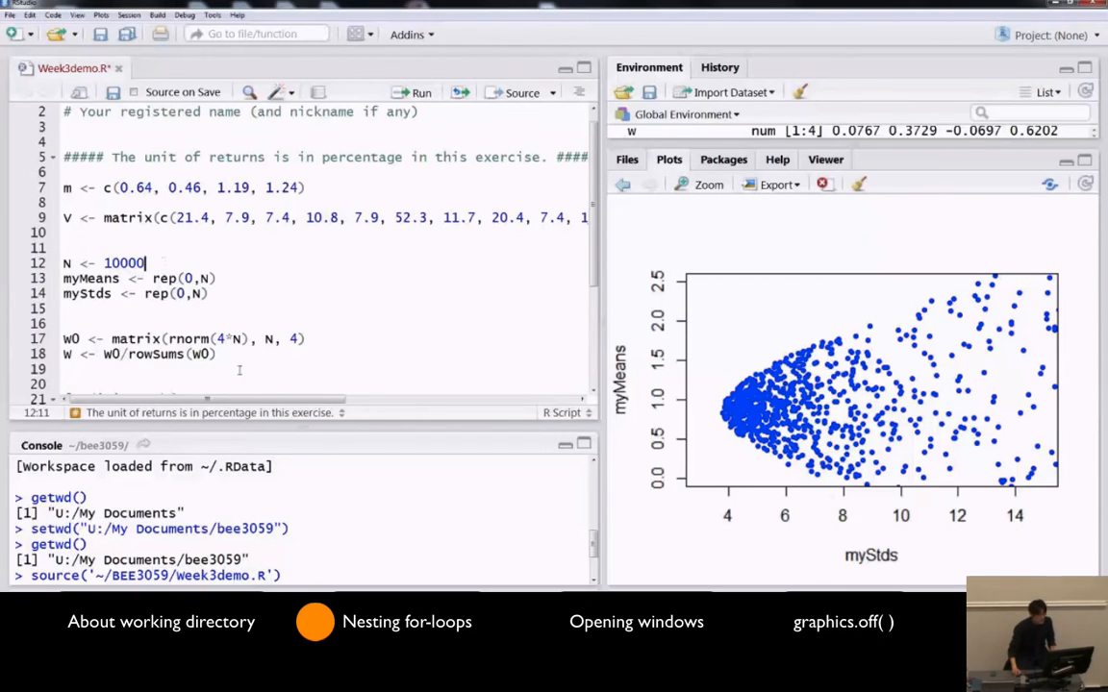
pyautogui.moveTo(306, 429)
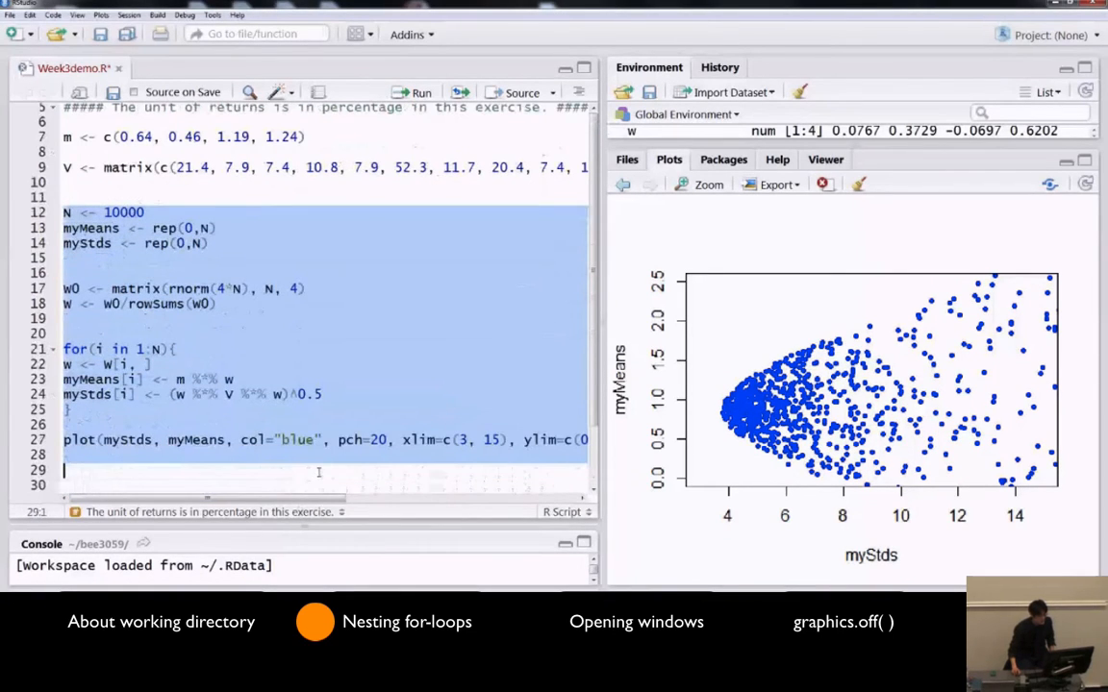
pyautogui.scroll(3)
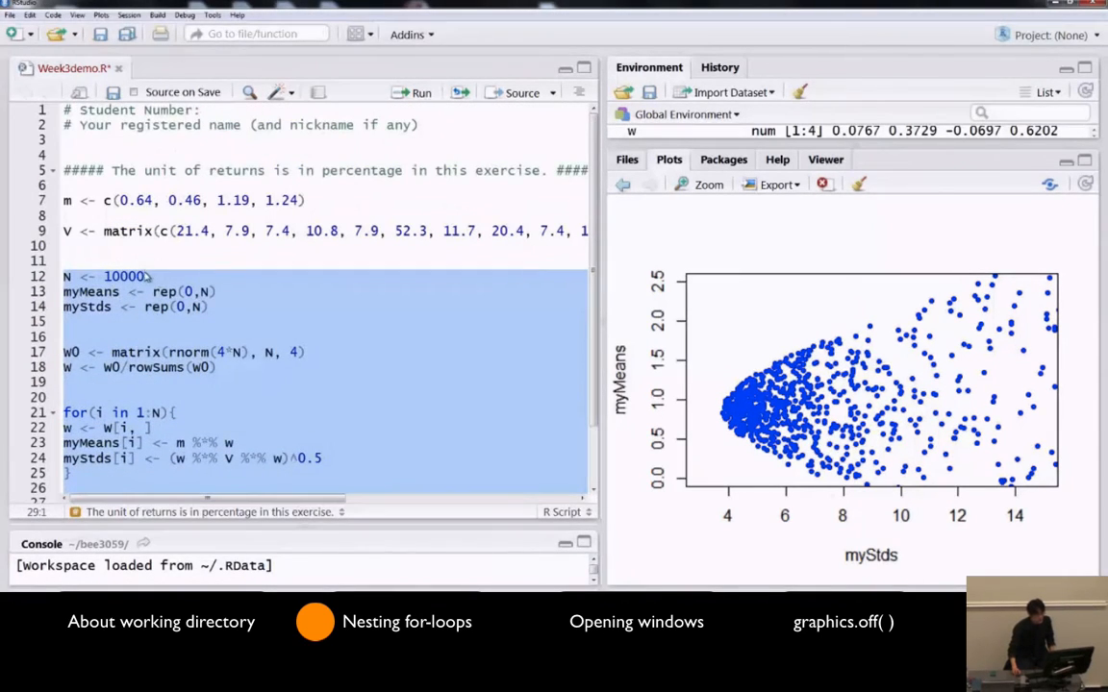
pyautogui.click(145, 276)
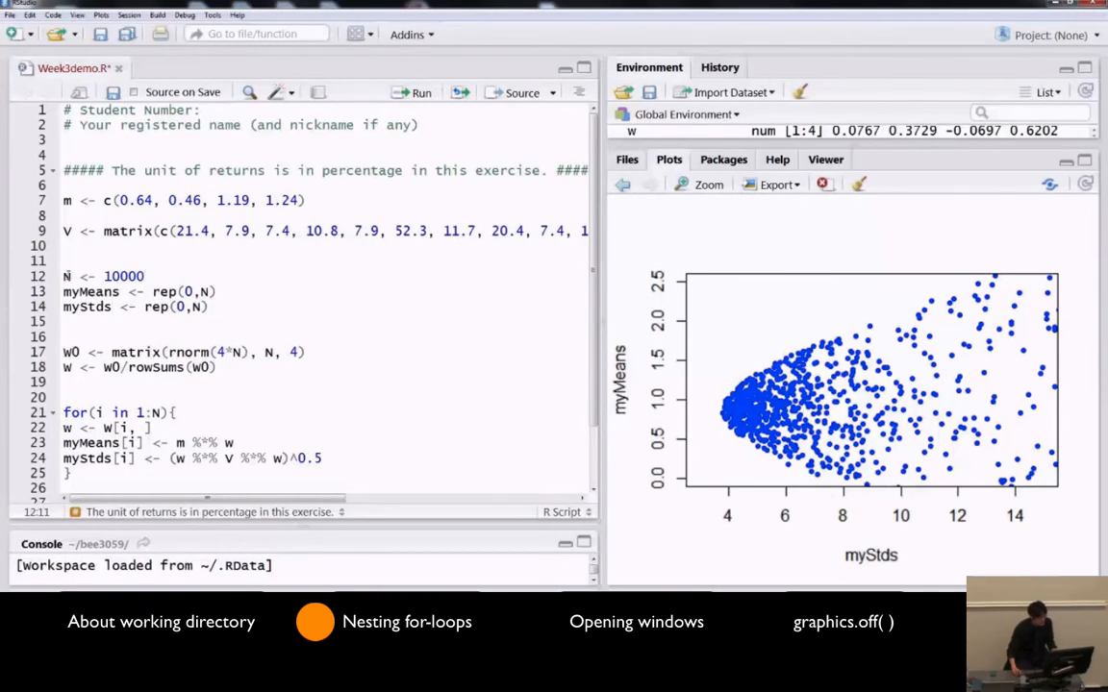
pyautogui.click(66, 245)
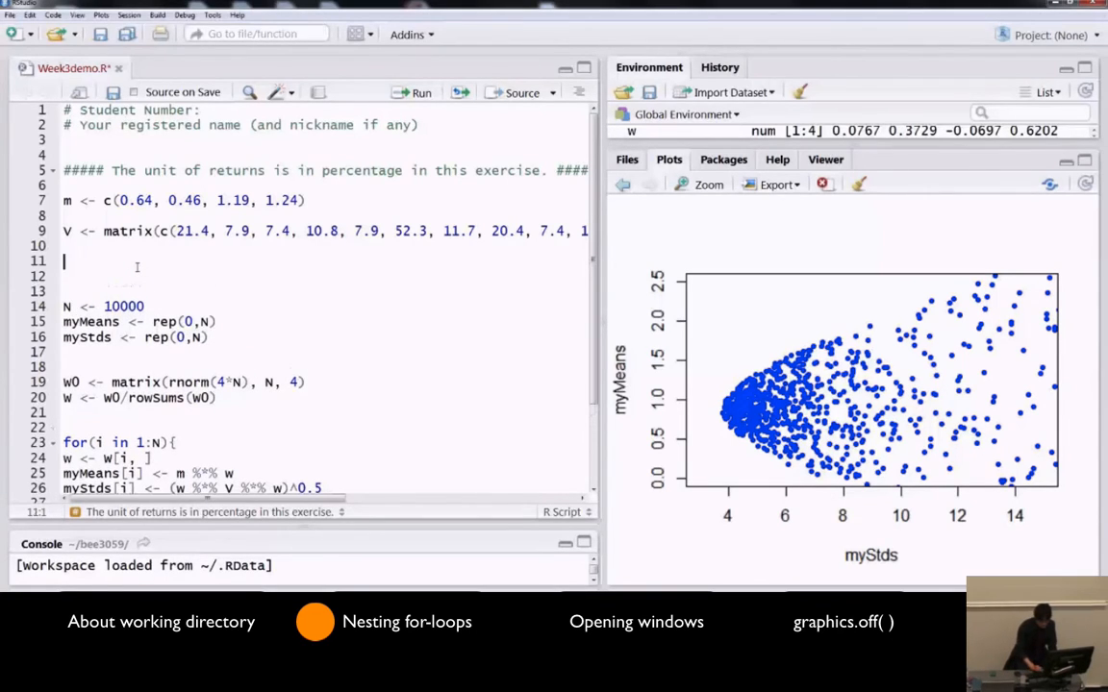
# Type the outer loop header for(j in c(100, 1000, 3000, 10000)) above the simulation
pyautogui.write('for(j in')
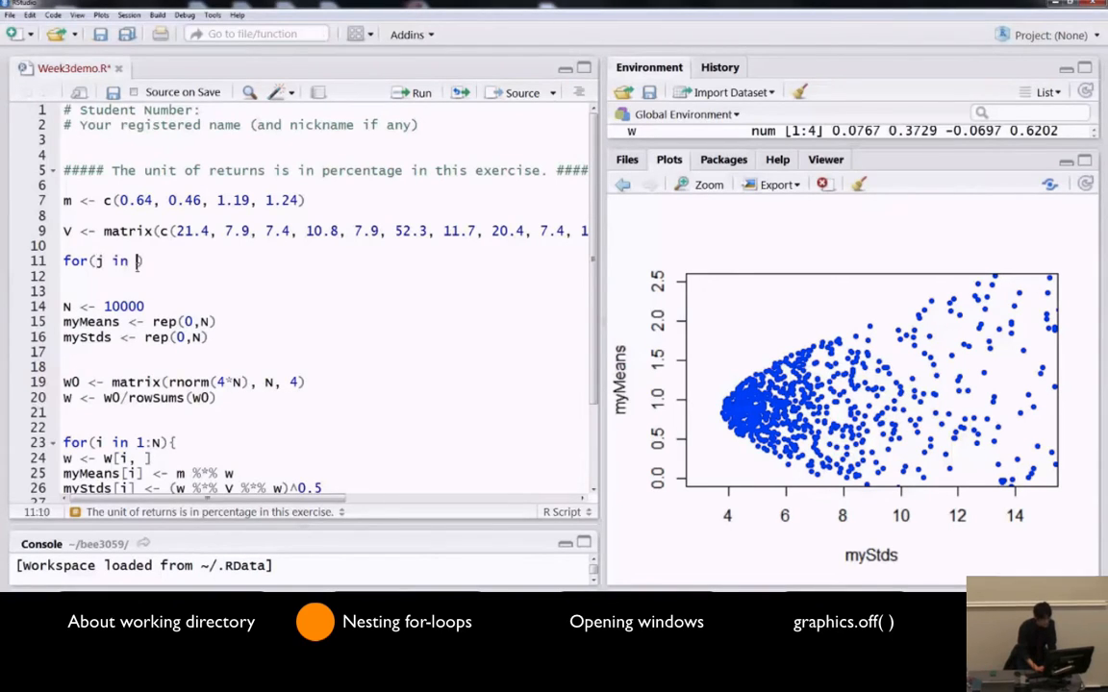
pyautogui.write('1')
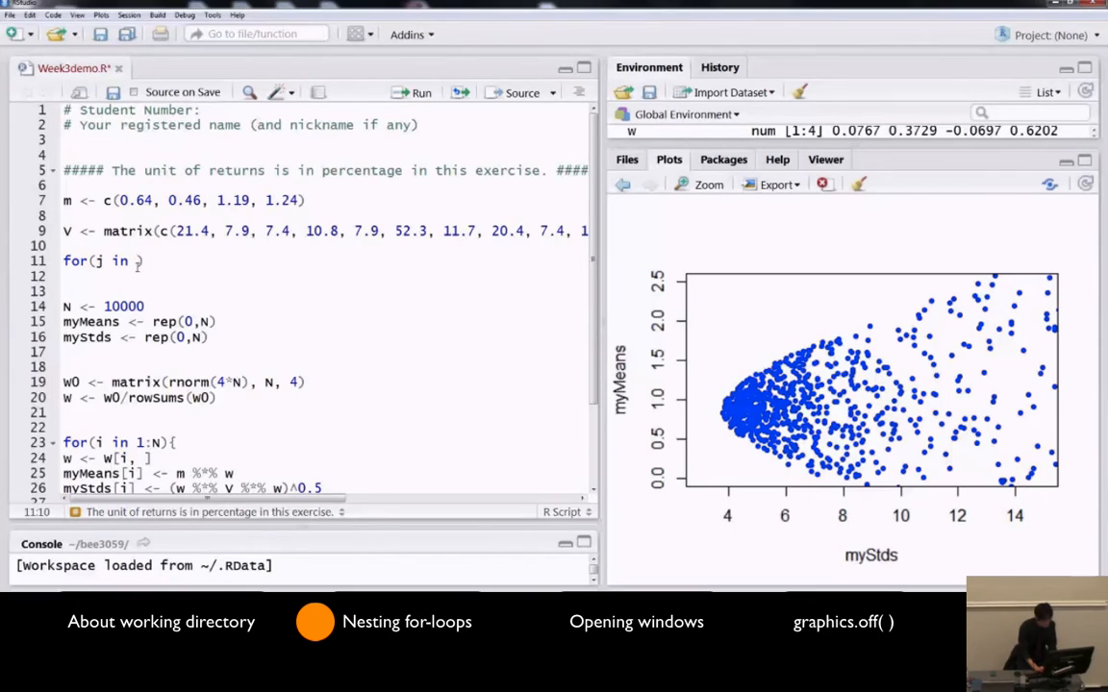
pyautogui.write('100, 10')
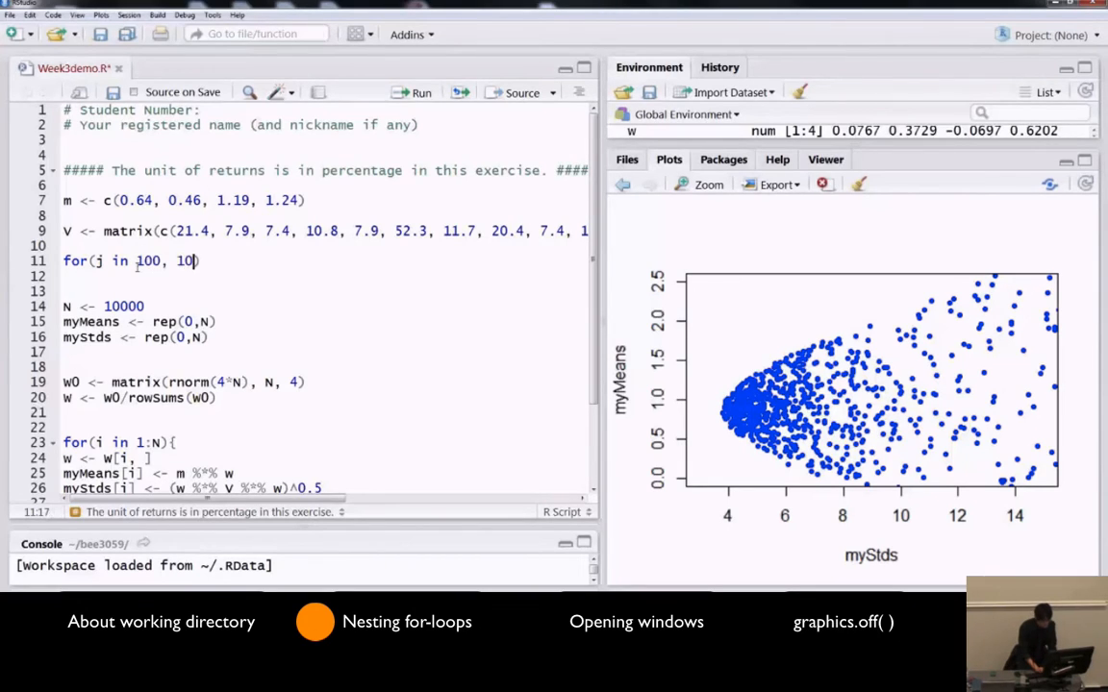
pyautogui.write('0, 3000, 1')
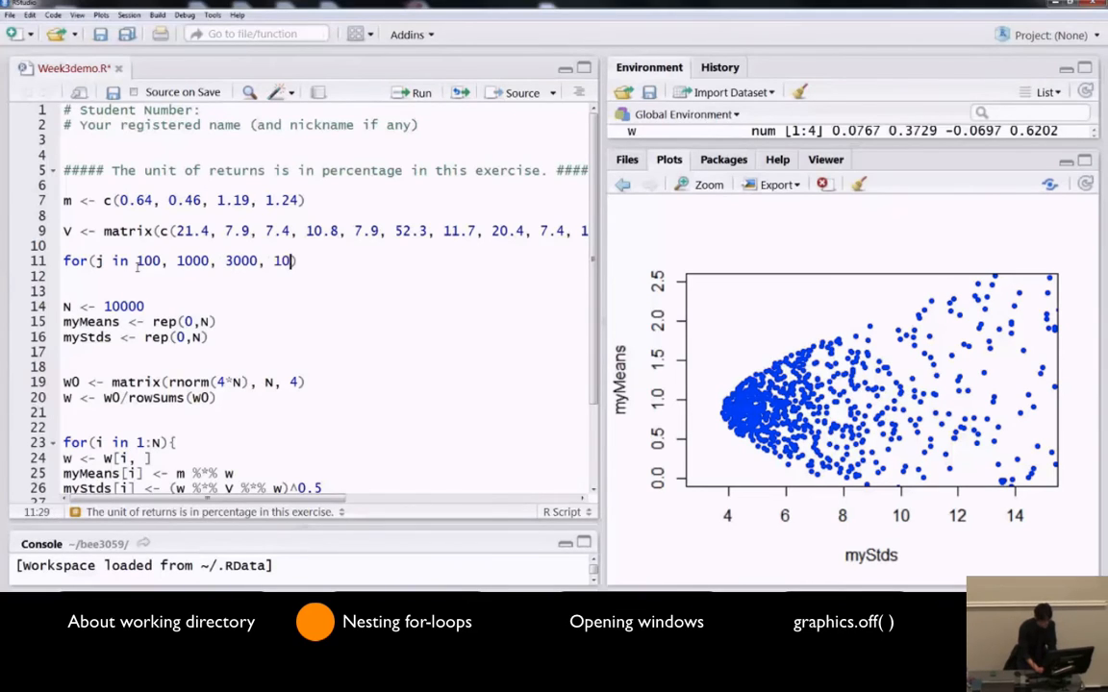
pyautogui.write('000')
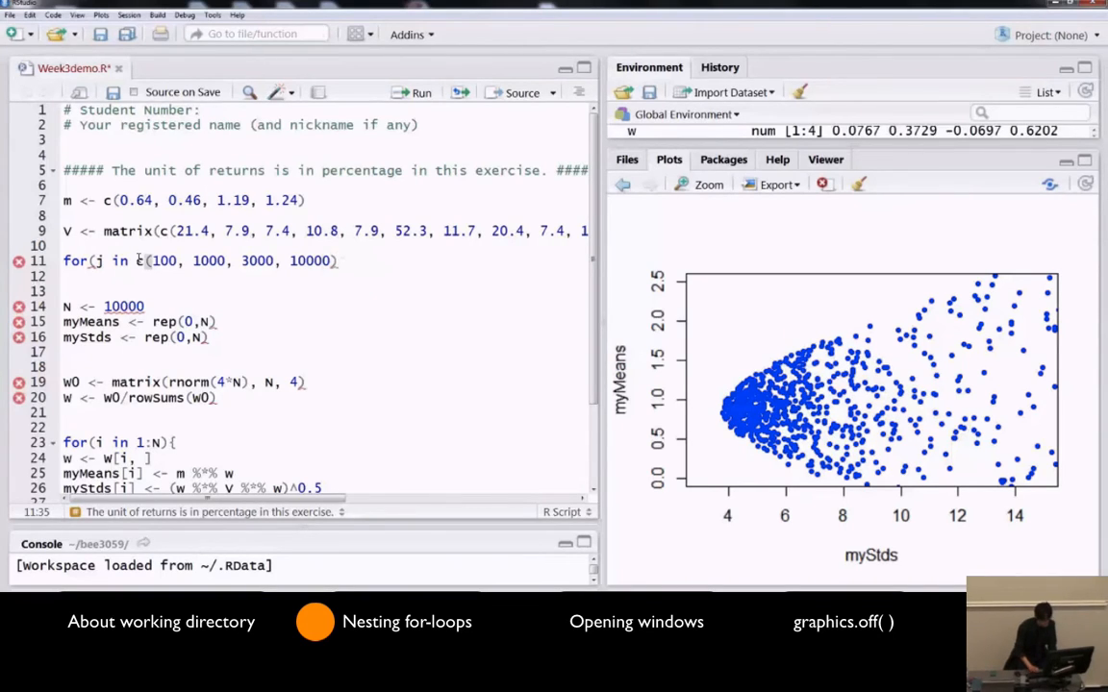
# Open the loop with { and close it with } after the plot line
pyautogui.write('{')
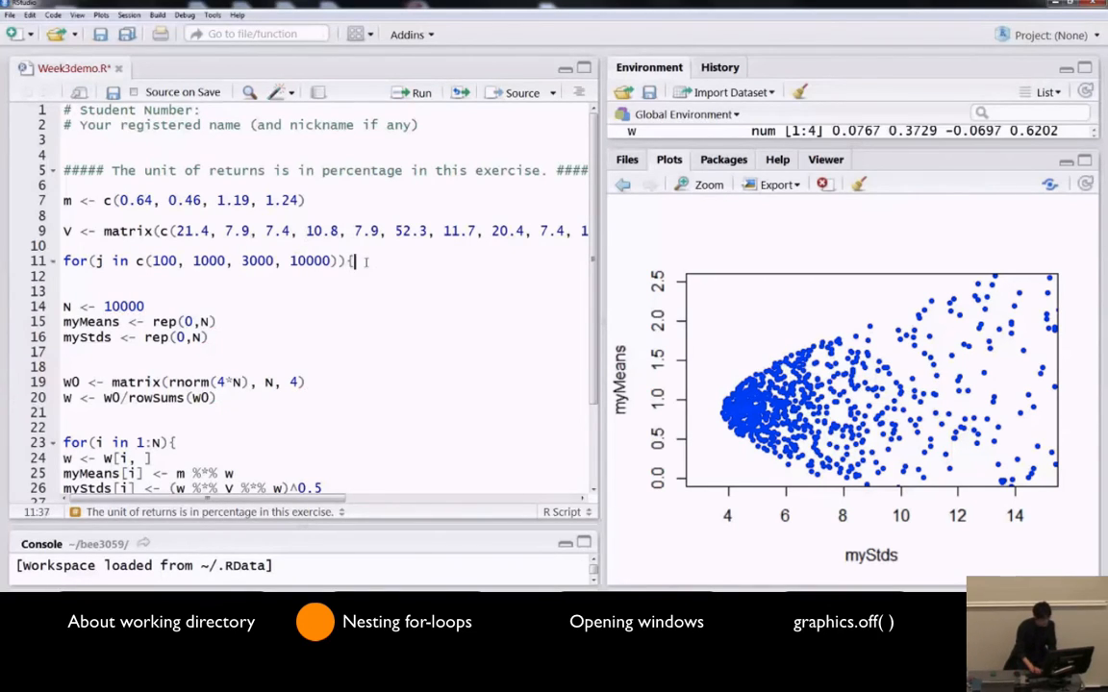
pyautogui.scroll(-3)
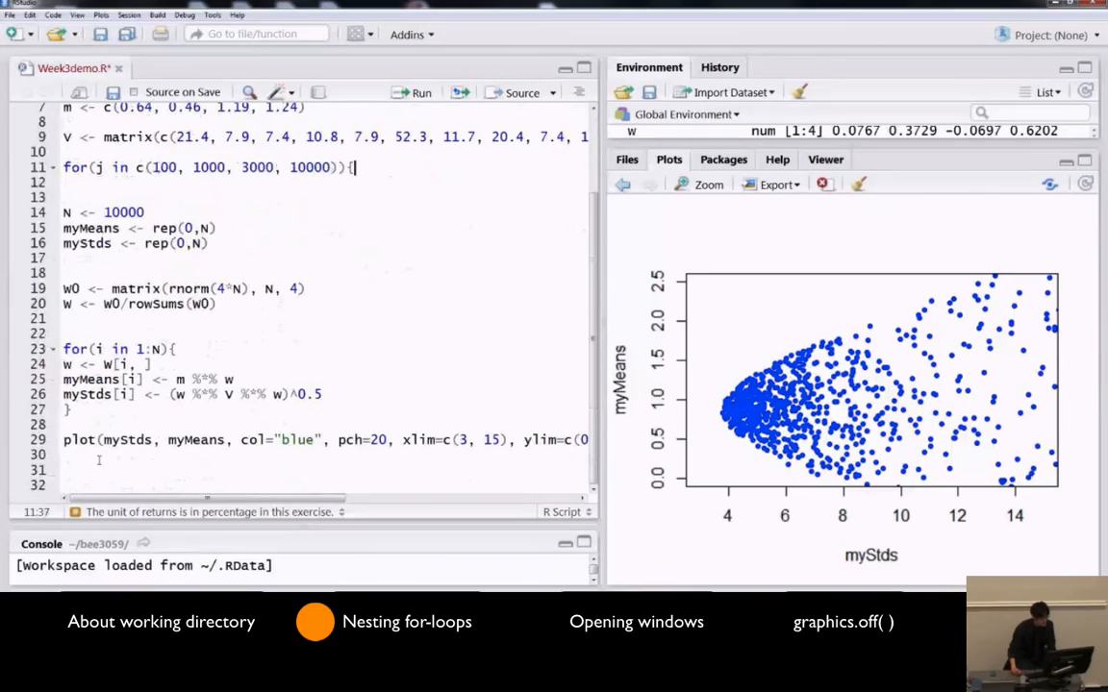
pyautogui.write('}')
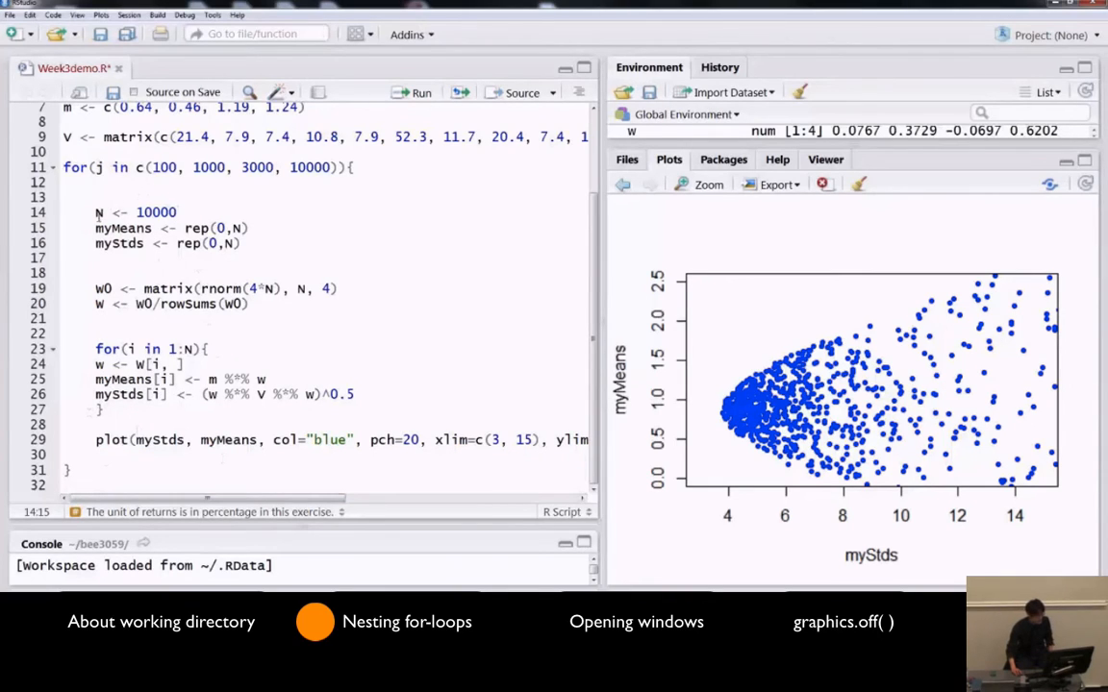
pyautogui.scroll(3)
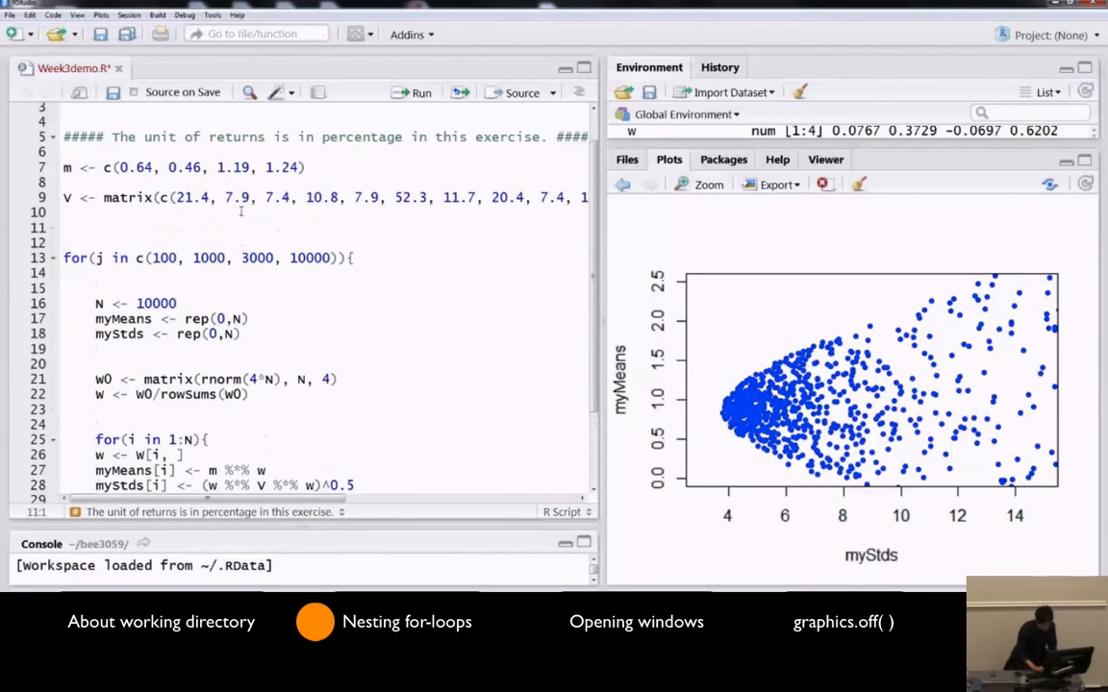
# Store c(100, 1000, 3000, 10000) as Ns and make the loop run j over c(1:4)
pyautogui.write('Ns <-')
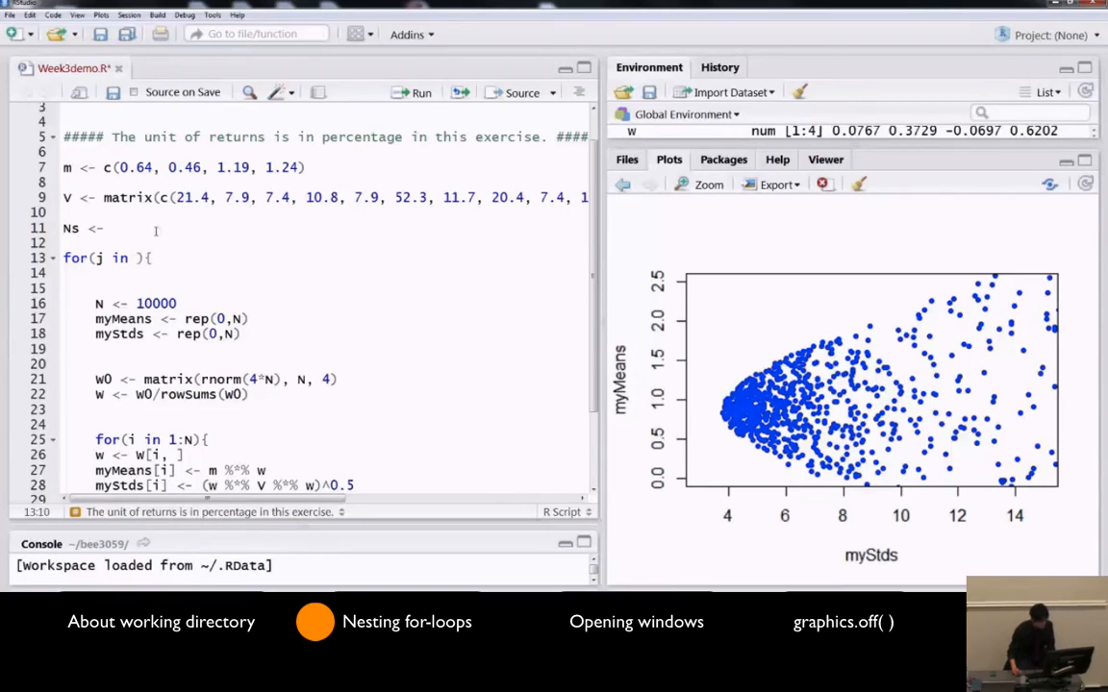
pyautogui.write('c(100, 1000, 3000, 10000)')
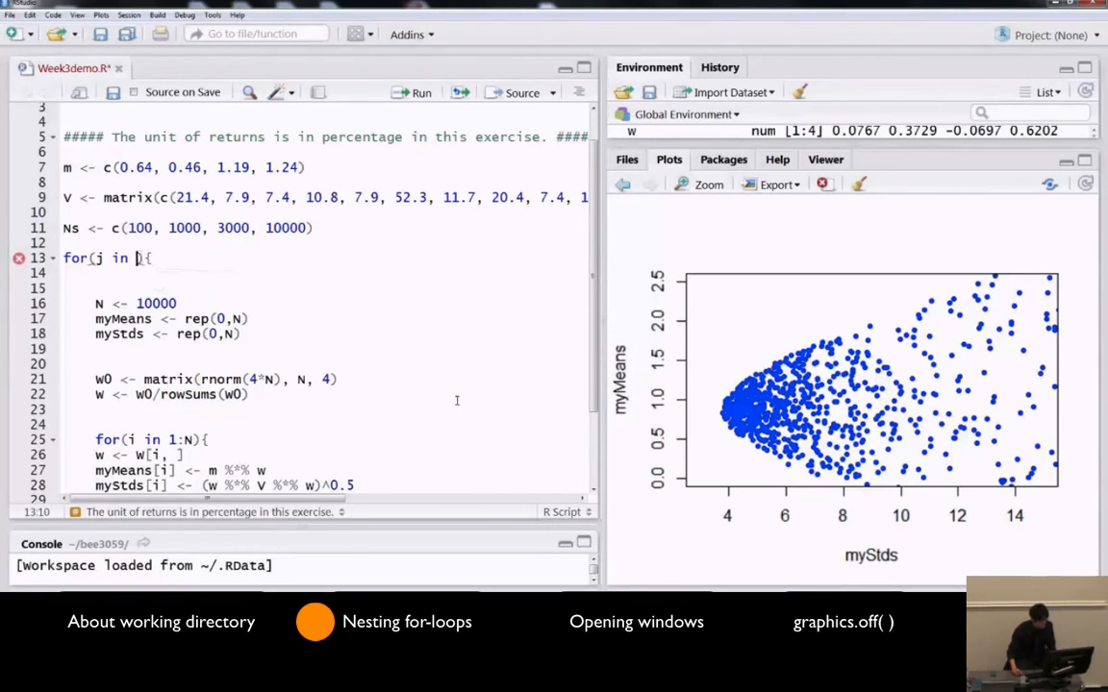
pyautogui.write('c')
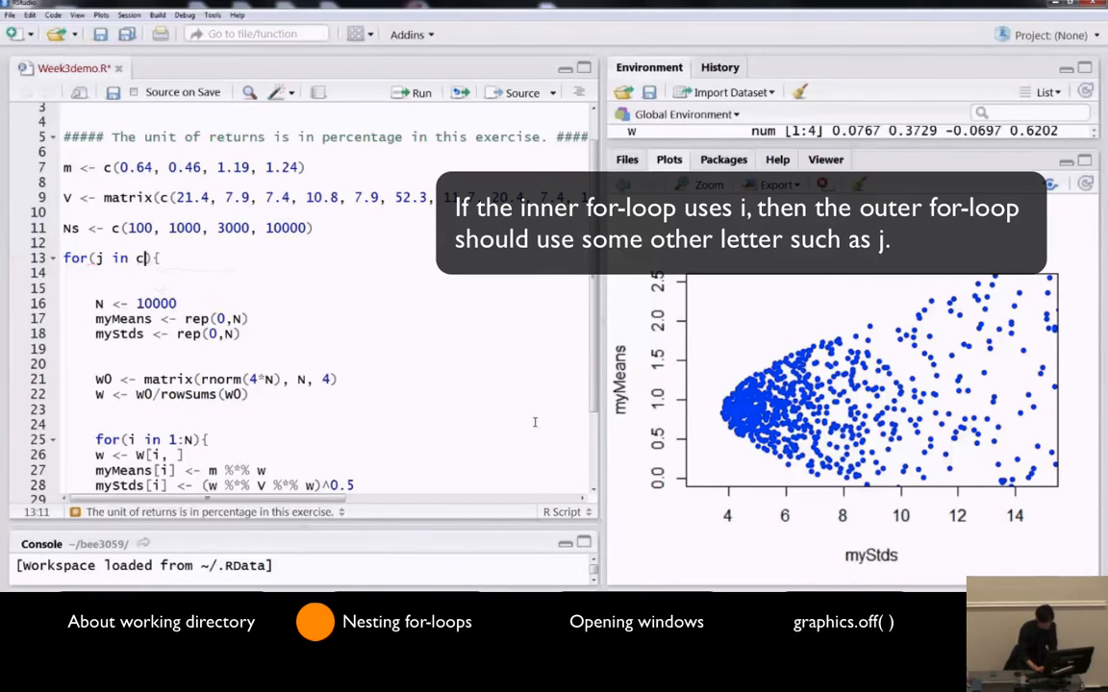
pyautogui.write('(1')
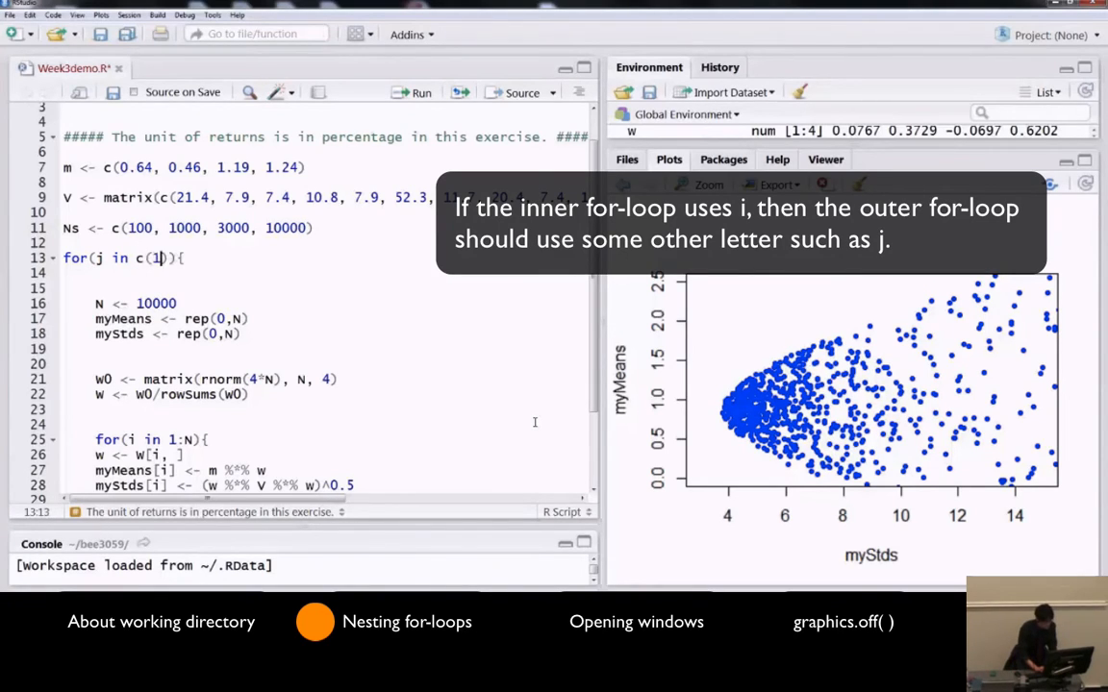
pyautogui.write(':4')
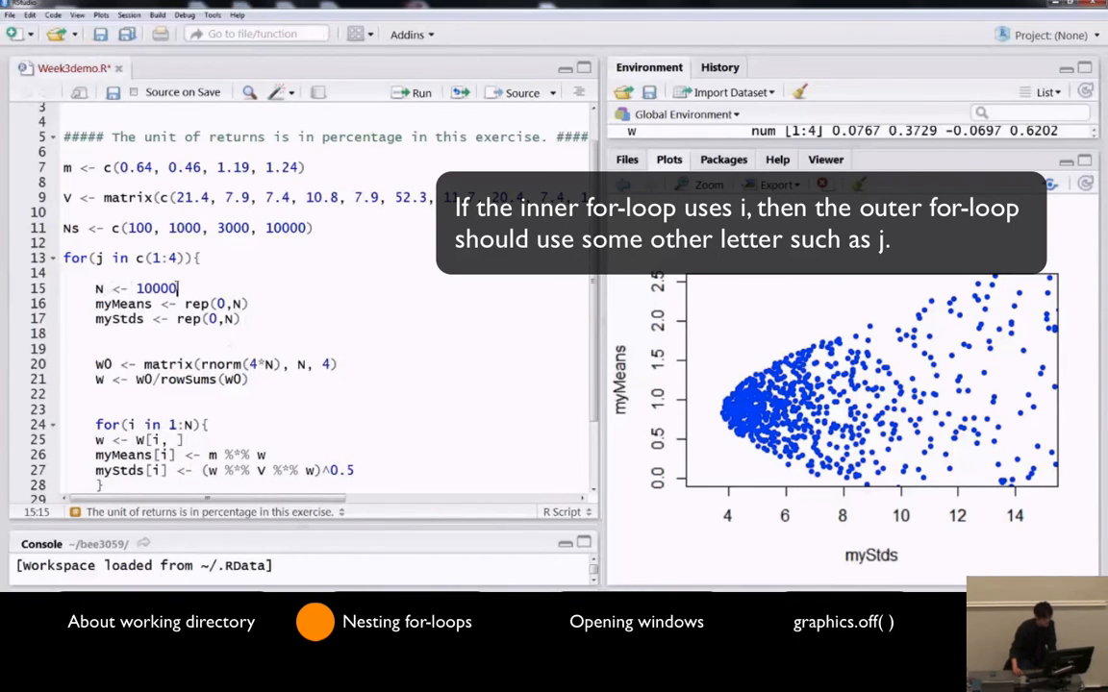
# Replace N's fixed value 10000 with Ns[j]
pyautogui.press('BackSpace')
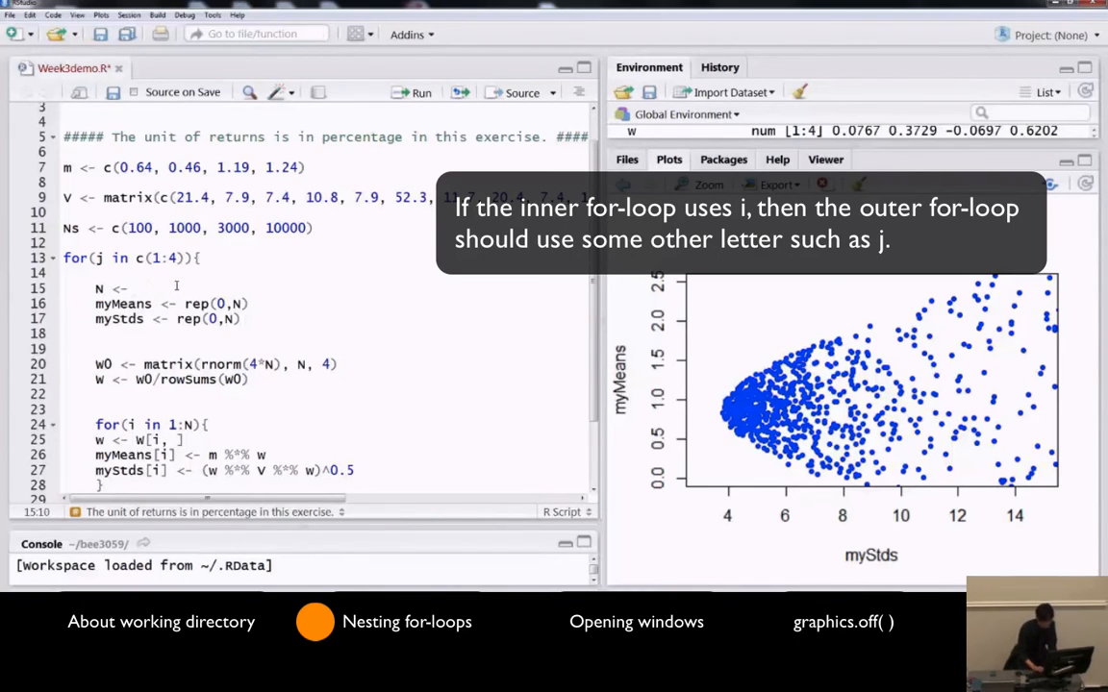
pyautogui.write('Ns[j]')
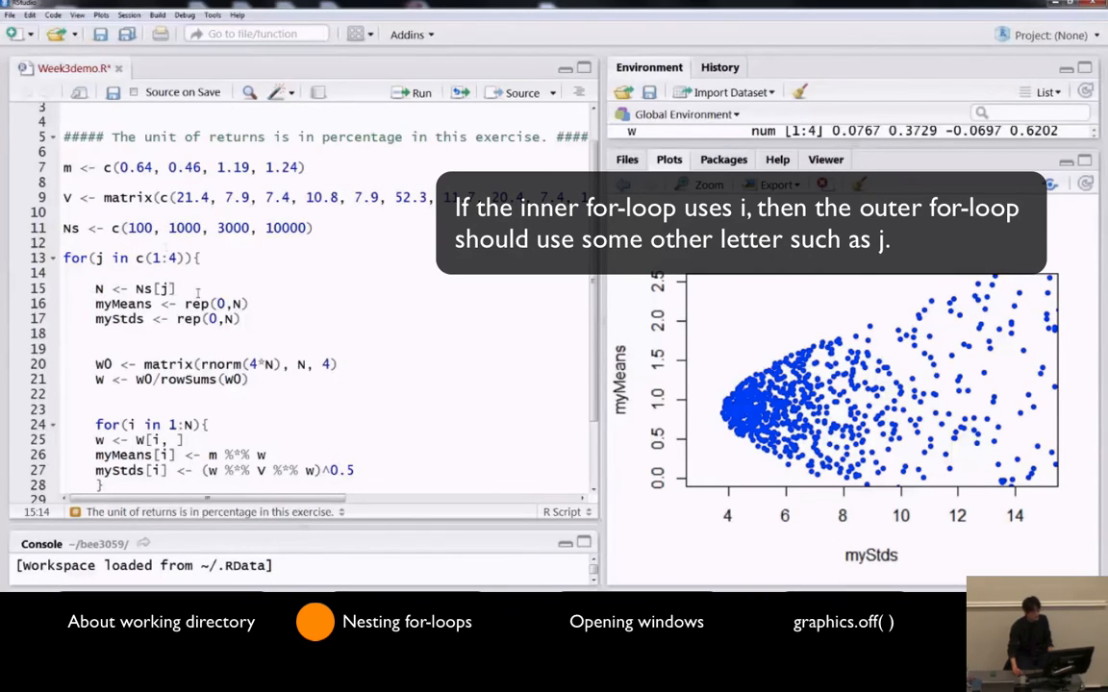
pyautogui.scroll(-3)
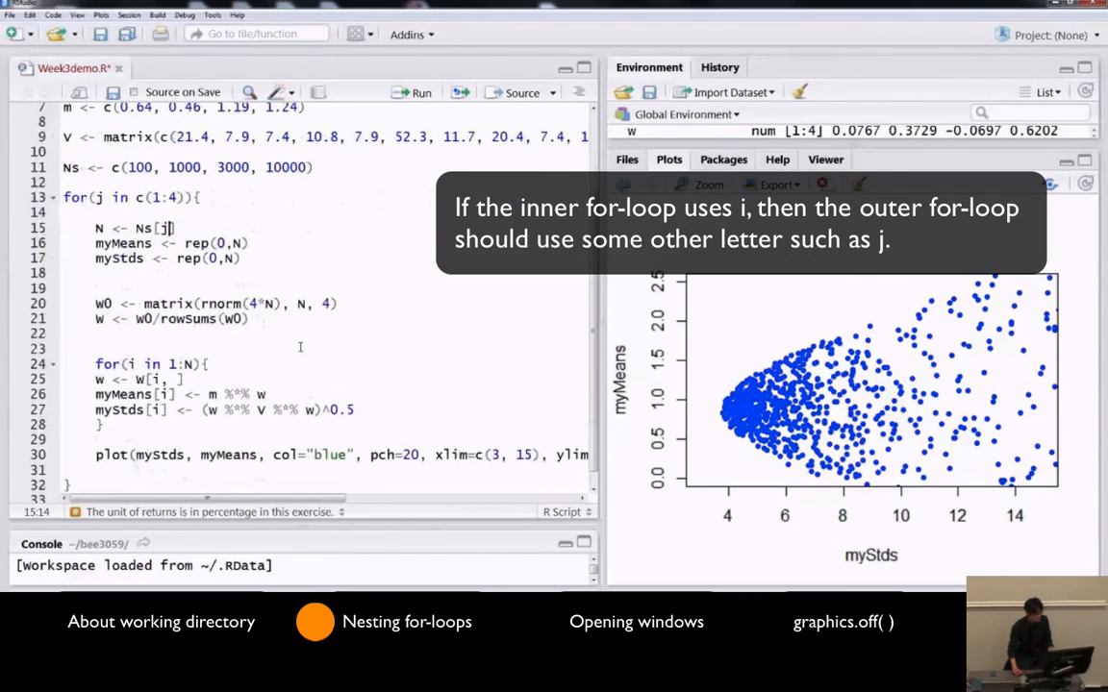
pyautogui.scroll(-3)
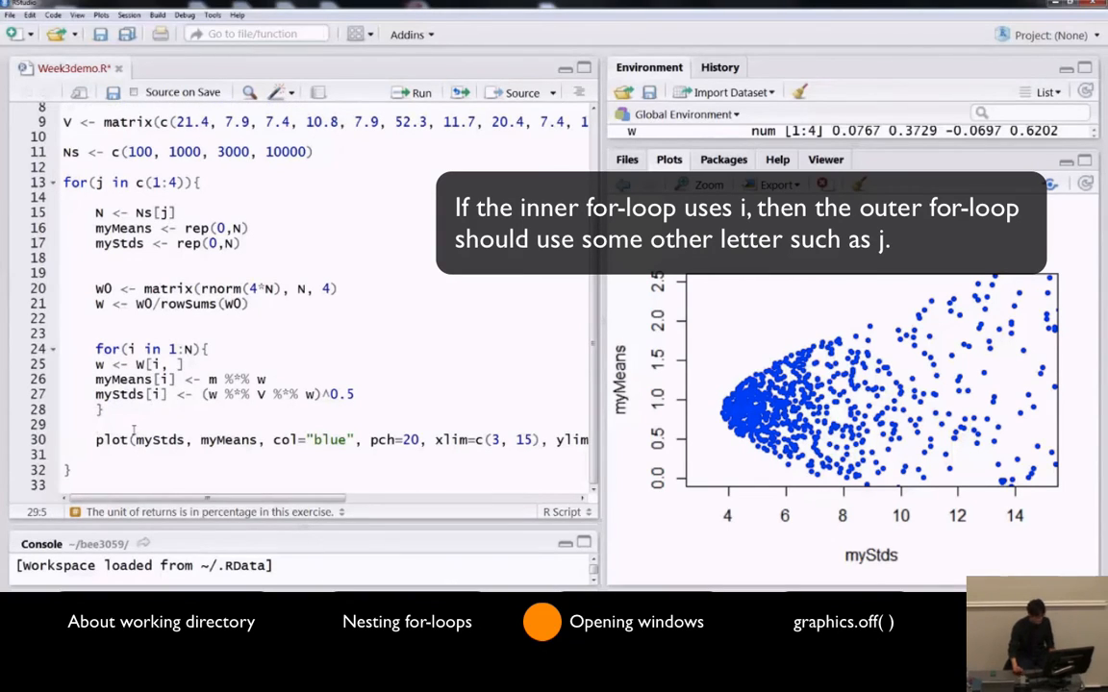
# Add windows() #quartz() before the plot call, testing windows() in the Console
pyautogui.write('win')
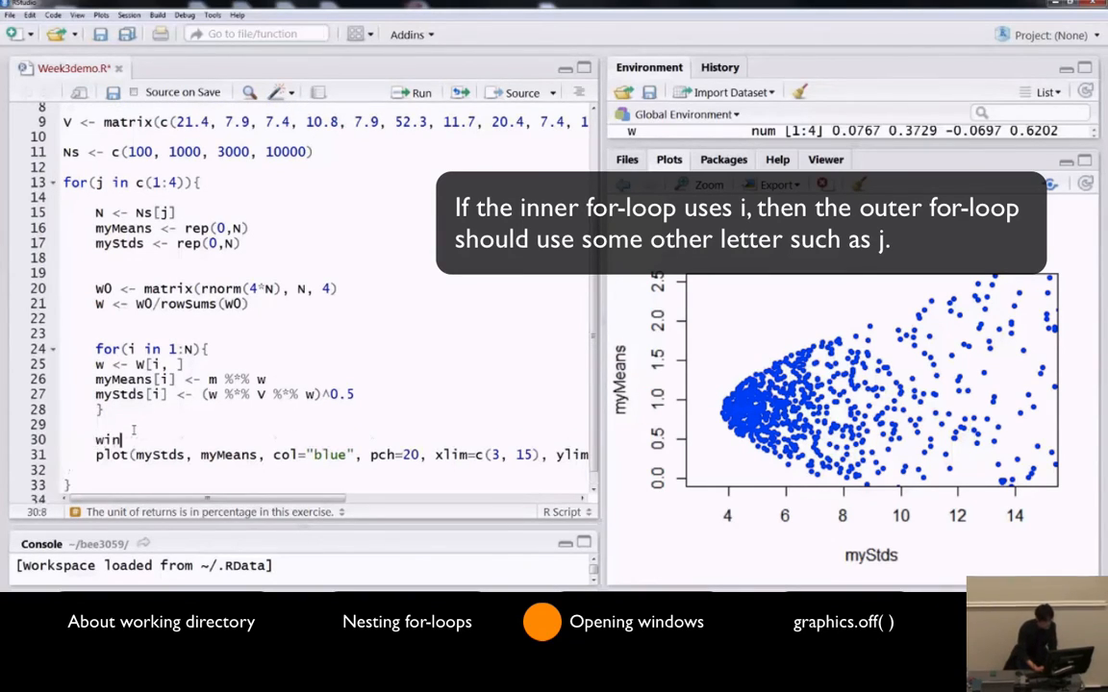
pyautogui.write('dows')
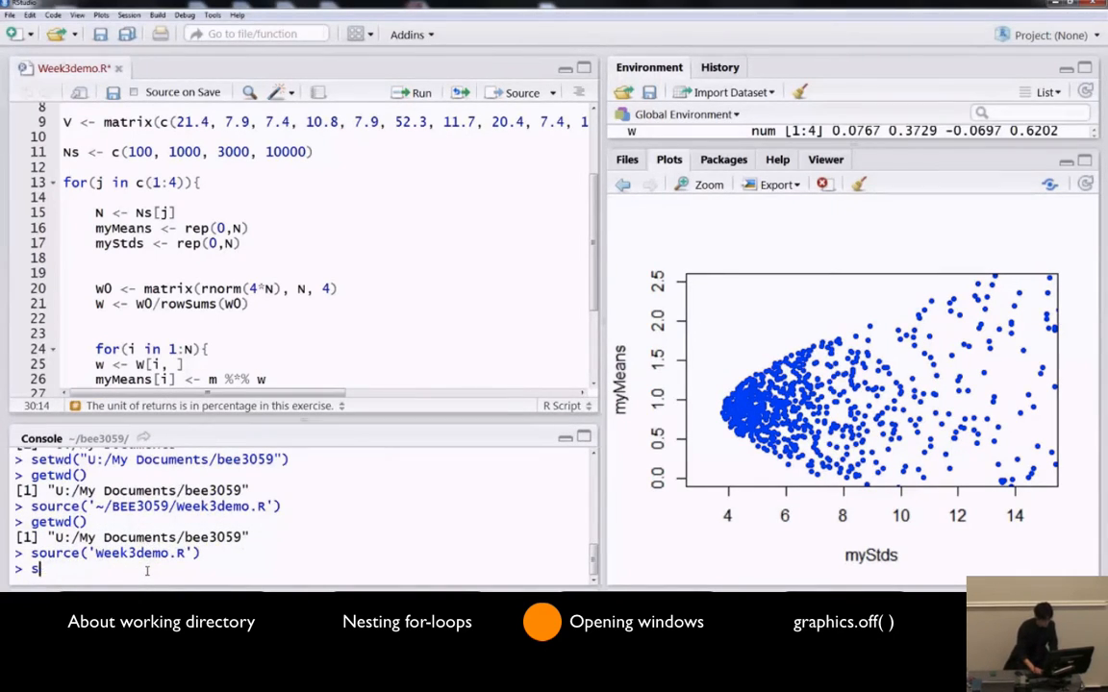
pyautogui.write('indow')
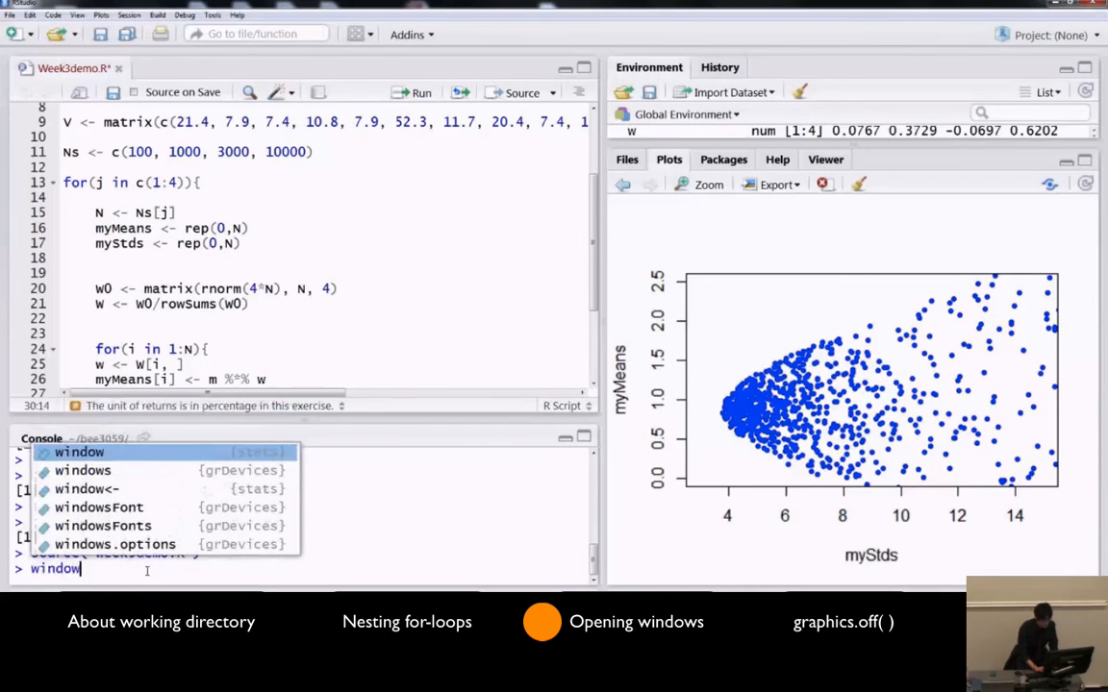
pyautogui.press('Return')
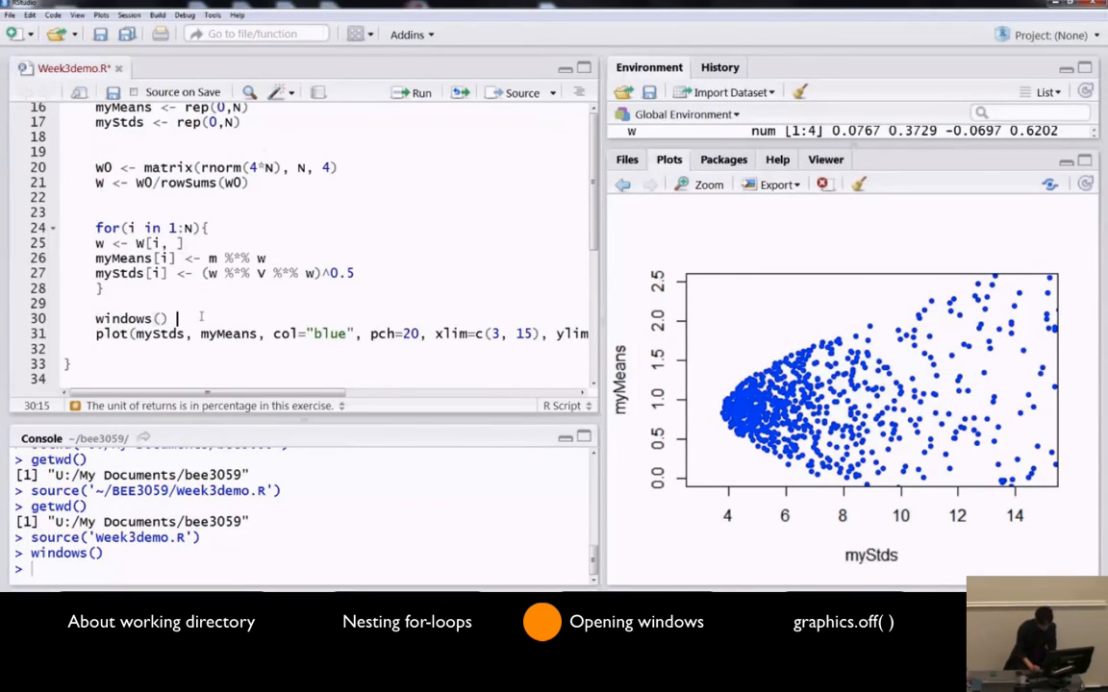
pyautogui.write('#')
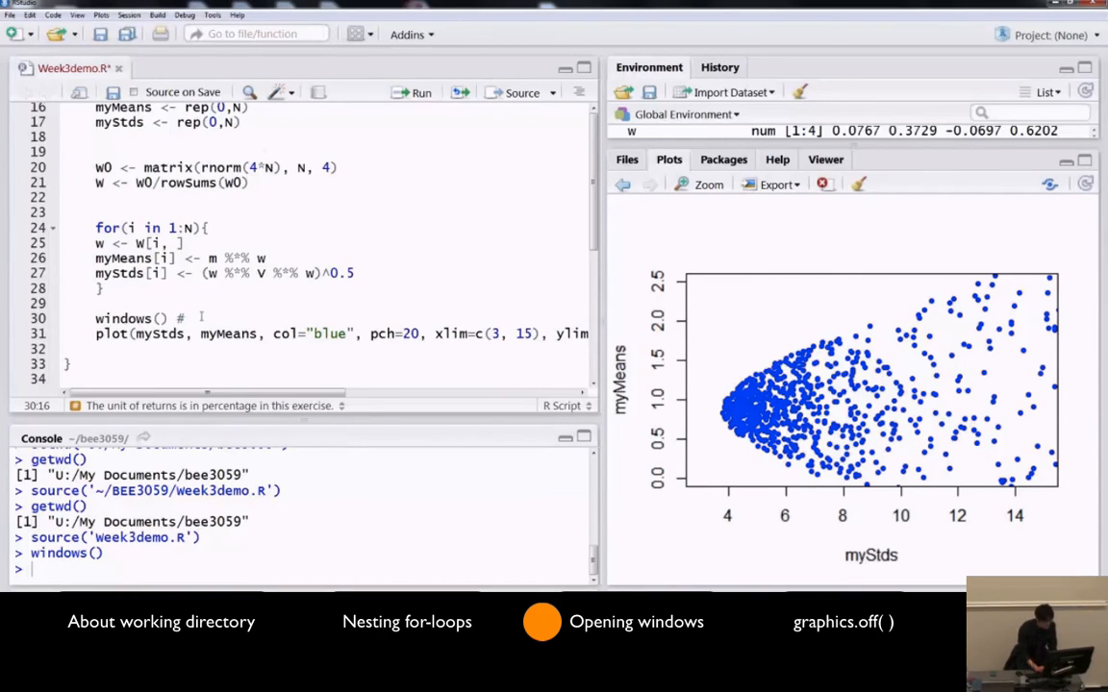
pyautogui.write('quart')
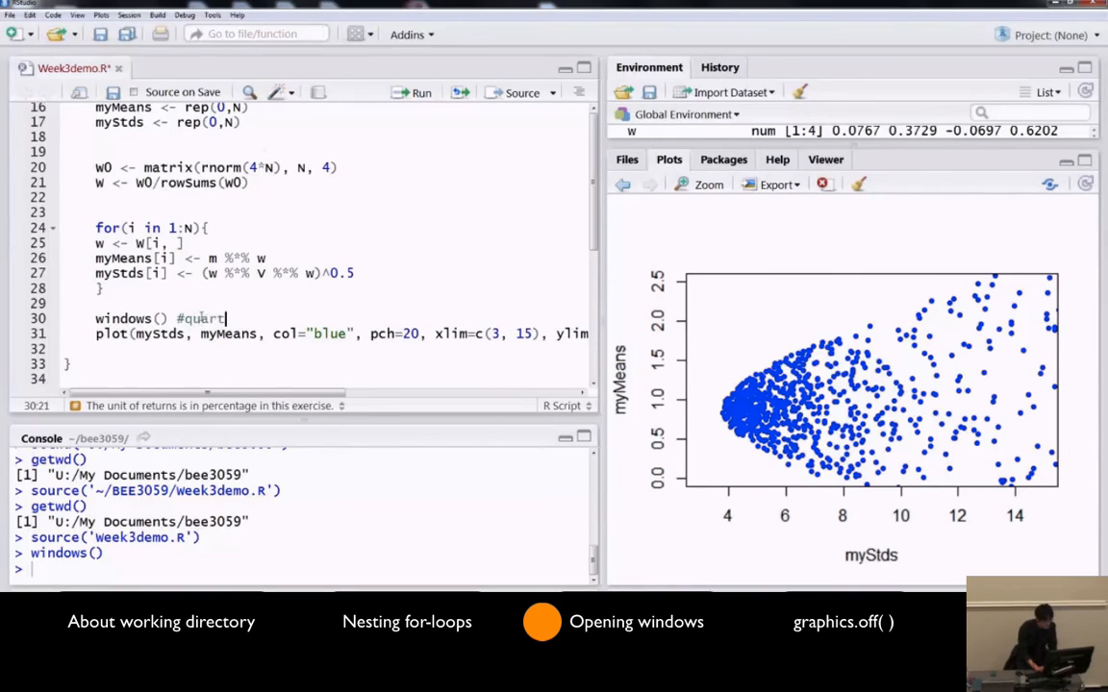
pyautogui.write('z()')
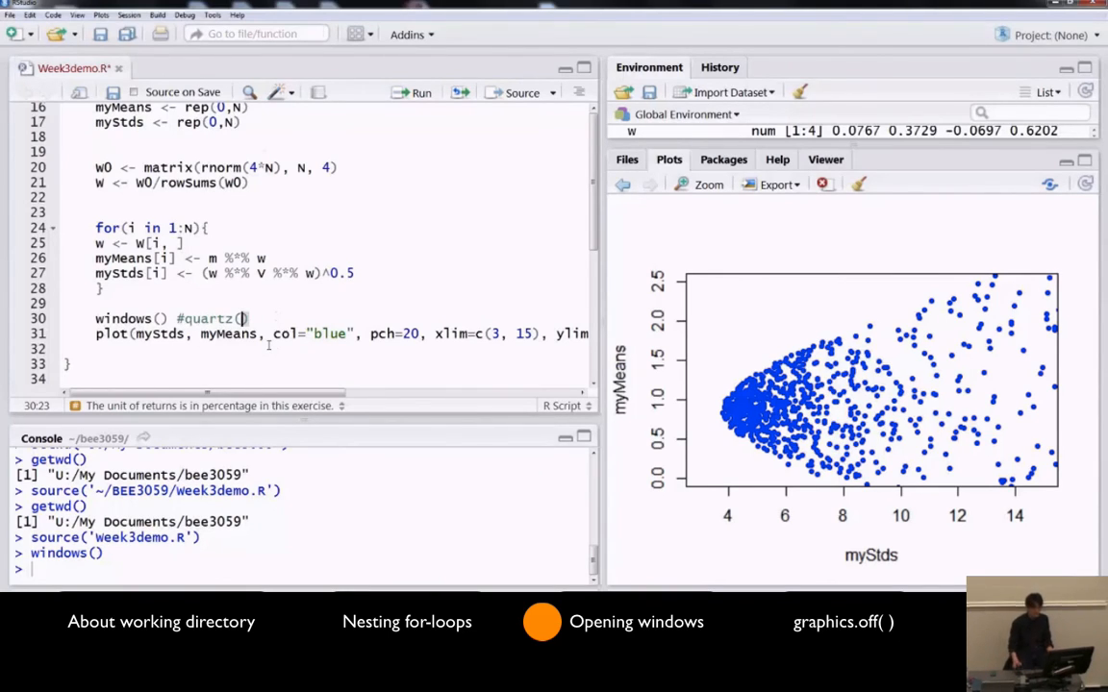
pyautogui.scroll(3)
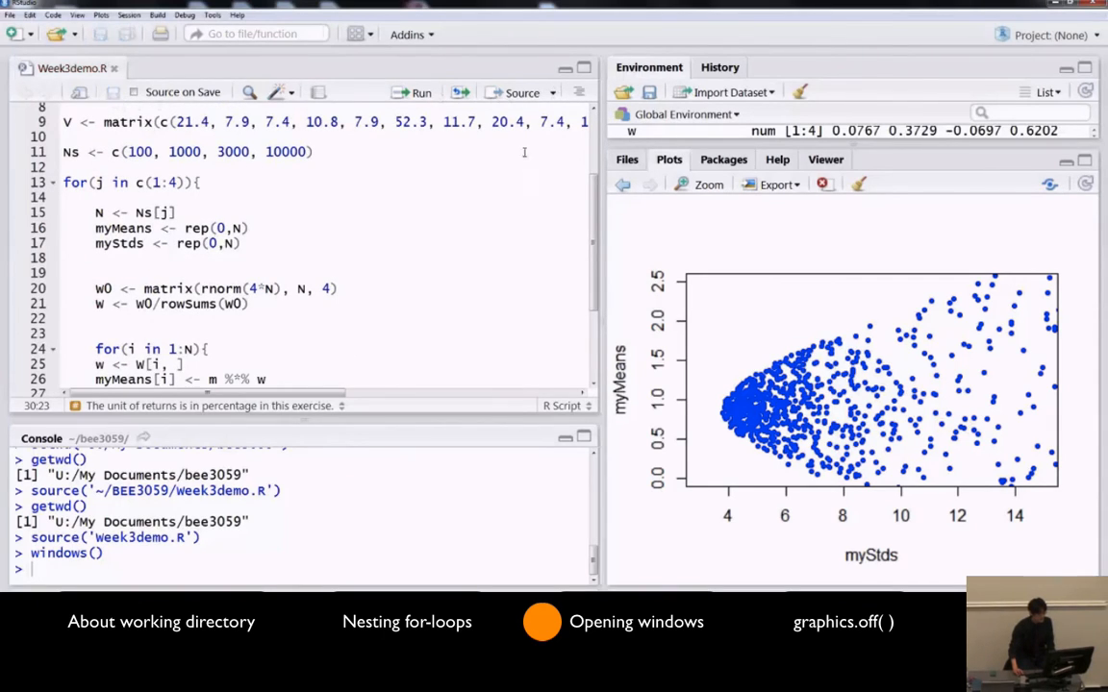
# Source the script twice, opening separate R Graphics windows with the myMeans-myStds scatter
pyautogui.click(520, 92)
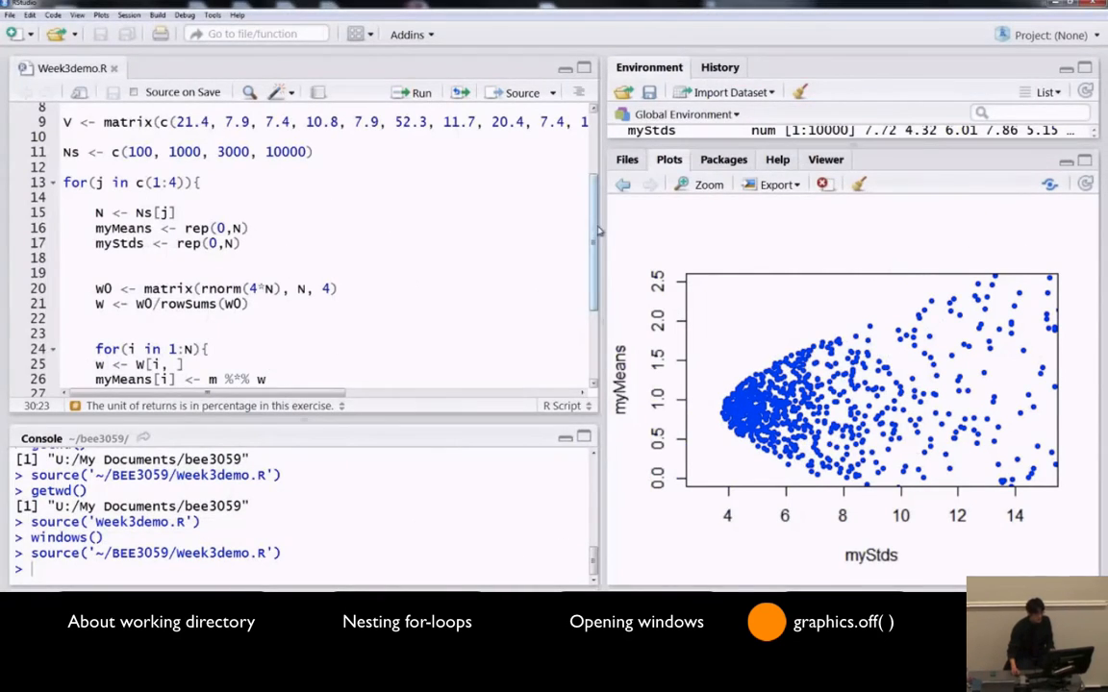
pyautogui.scroll(-3)
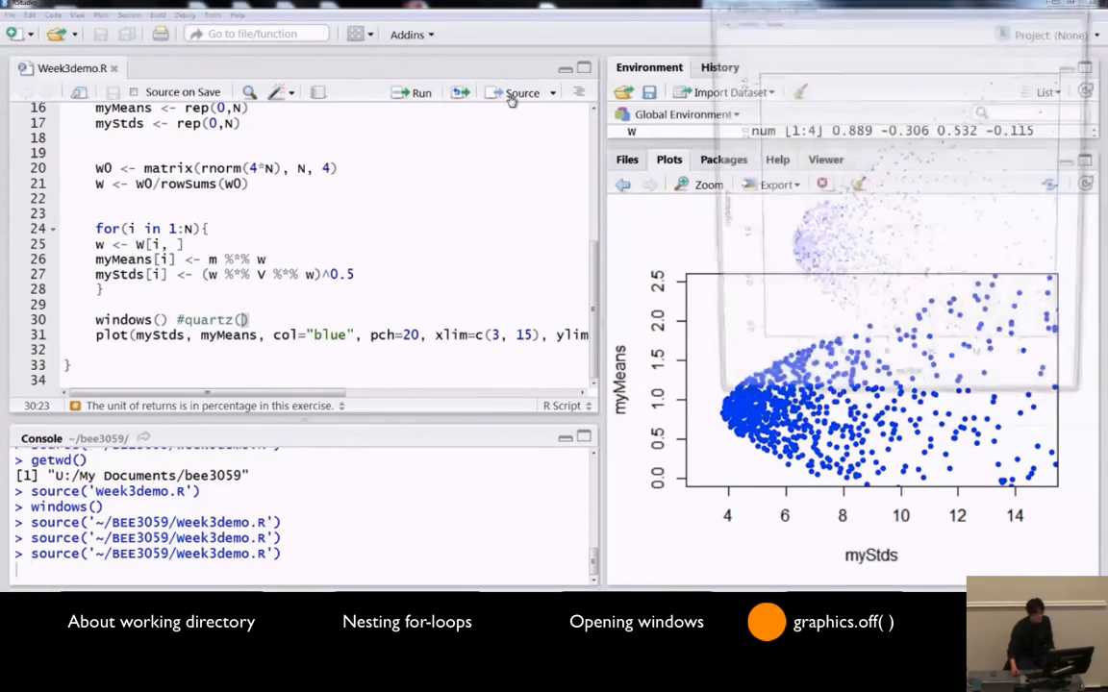
pyautogui.click(522, 93)
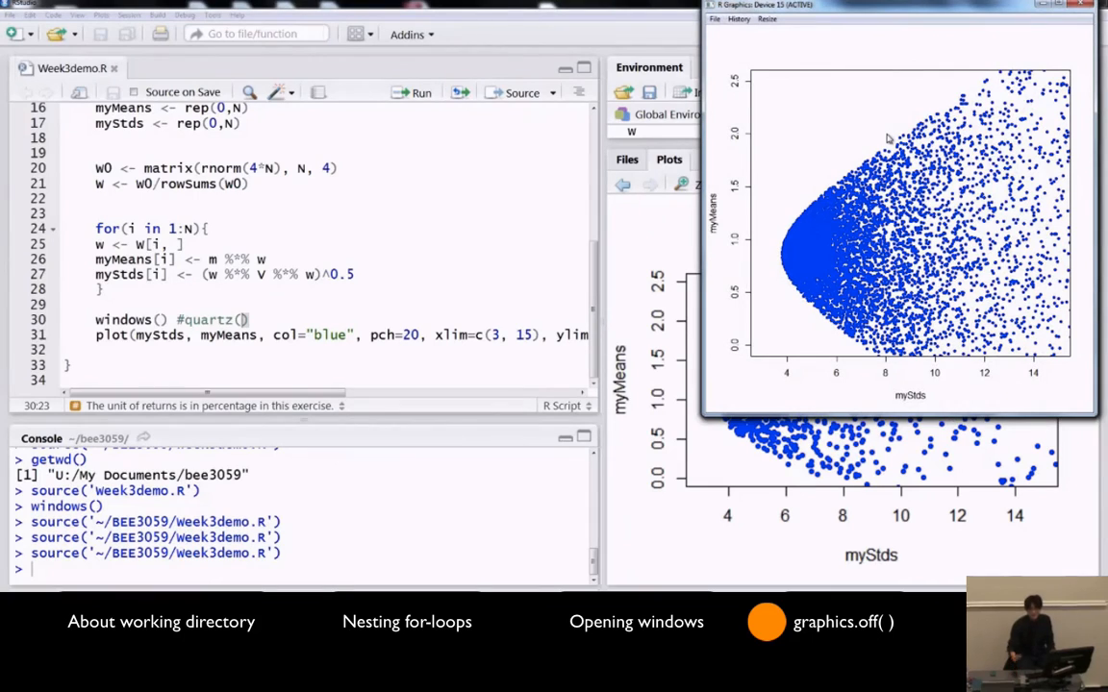
pyautogui.moveTo(772, 158)
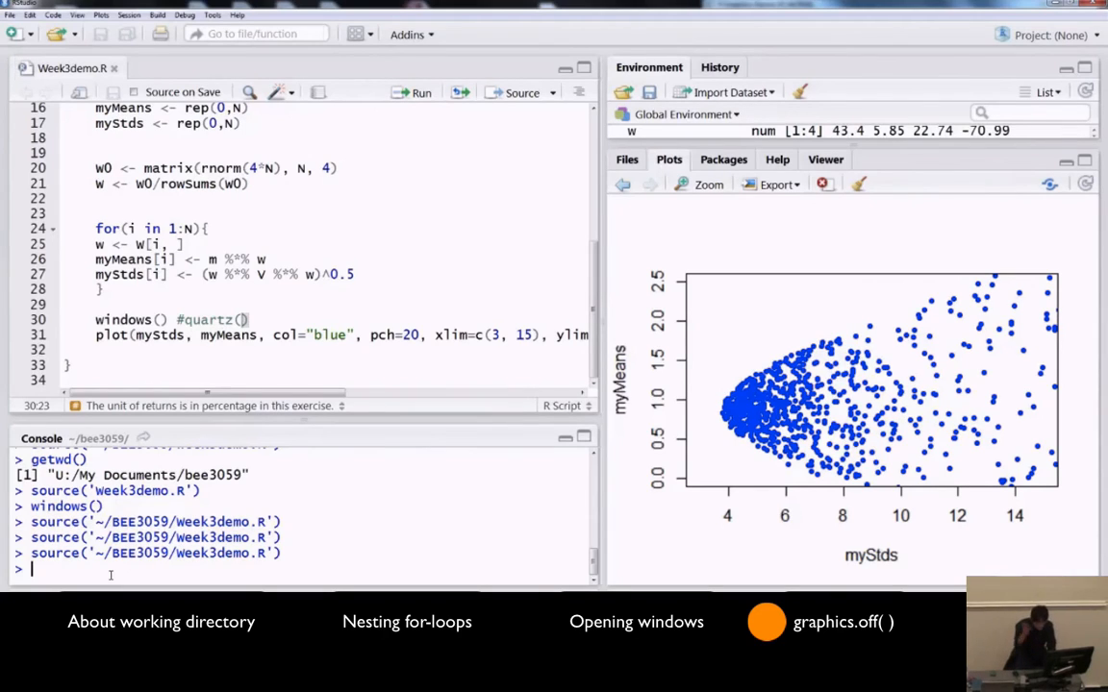
# Run graphics.off() in the Console and add graphics.off() on blank line 4
pyautogui.write('graphics.off(')
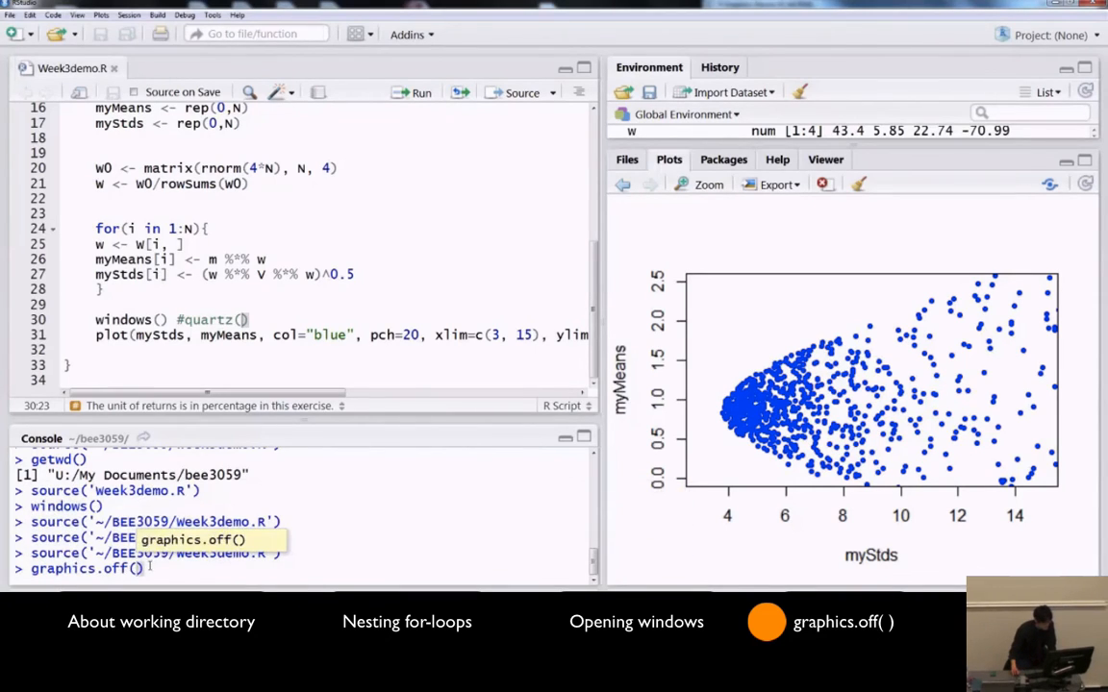
pyautogui.press('Return')
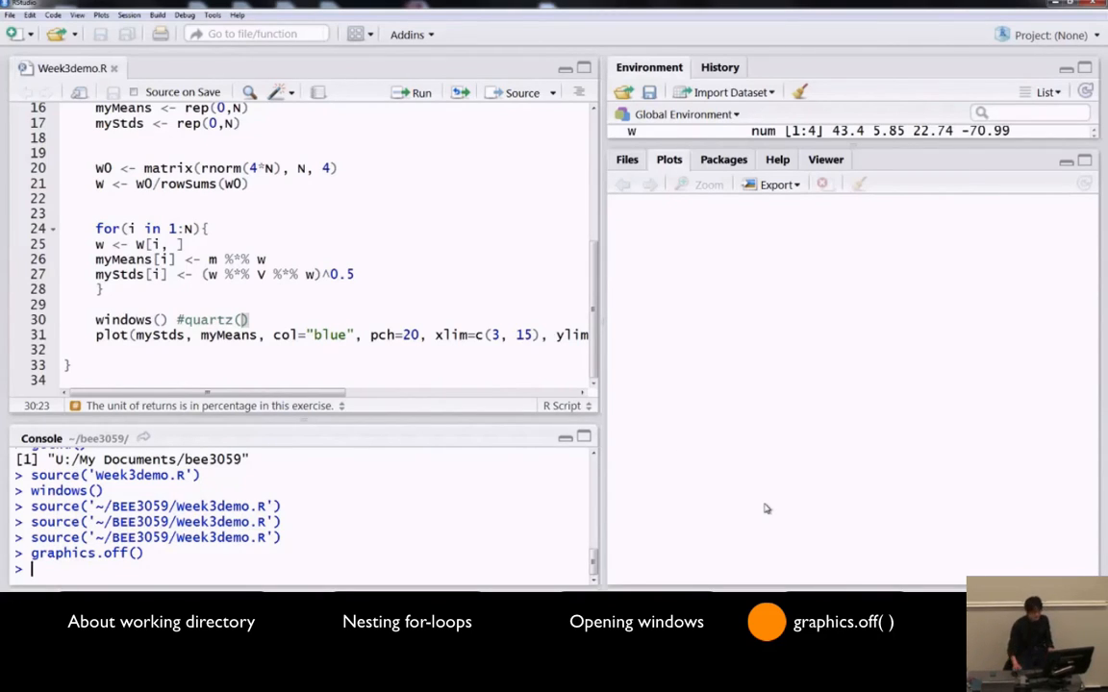
pyautogui.doubleClick(63, 553)
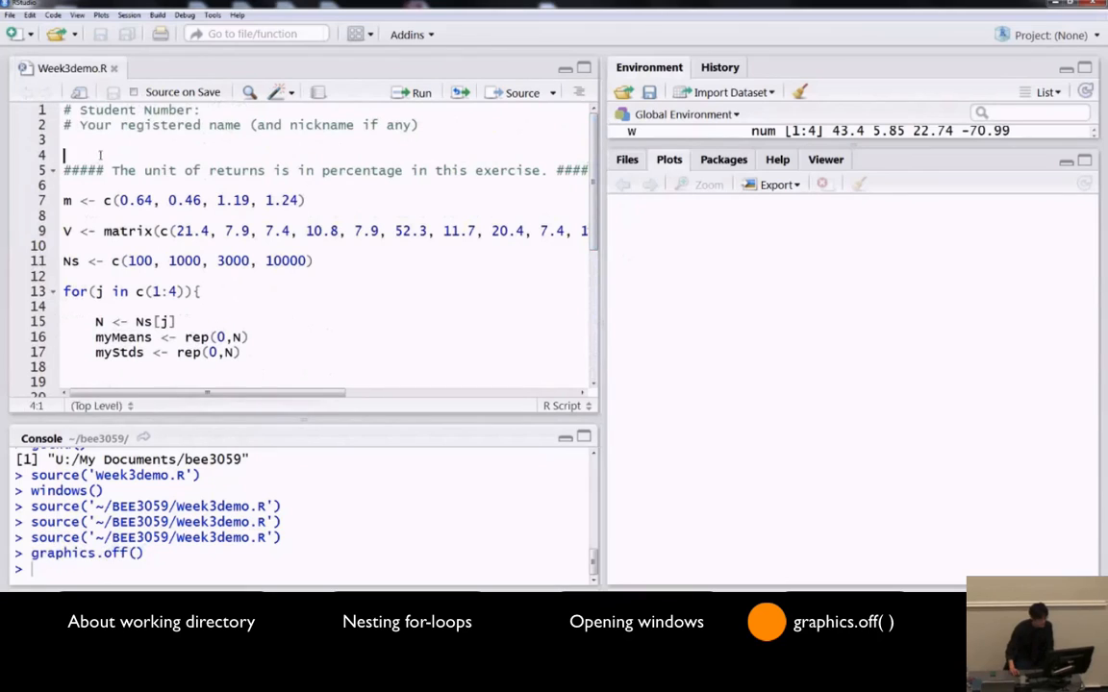
pyautogui.write('graphics.off()')
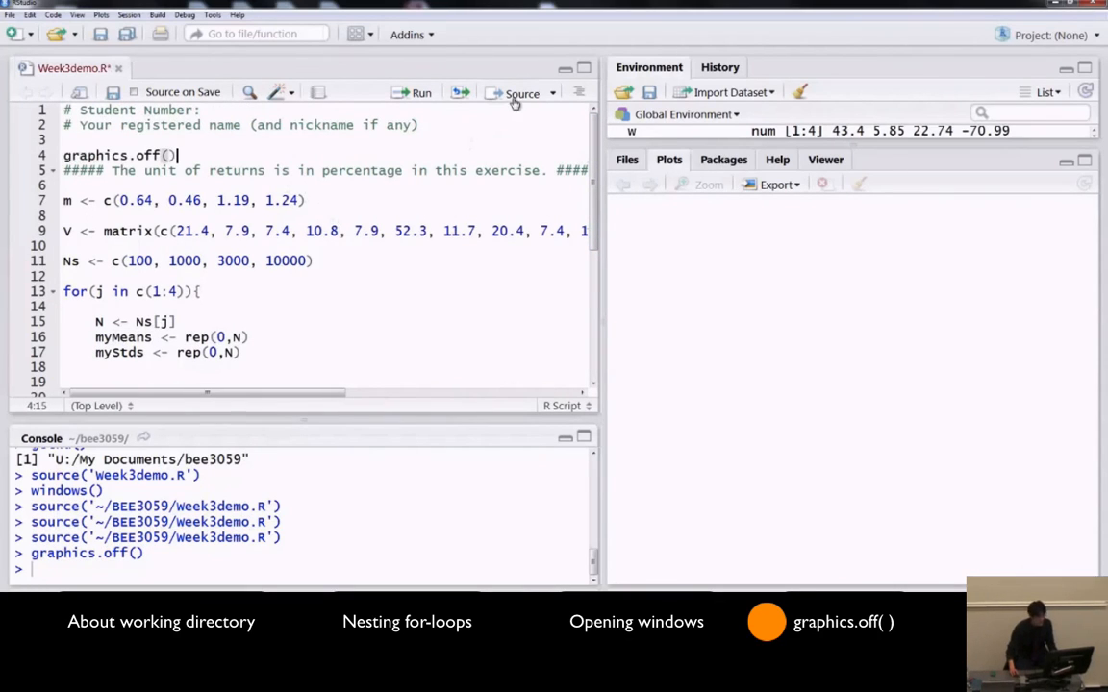